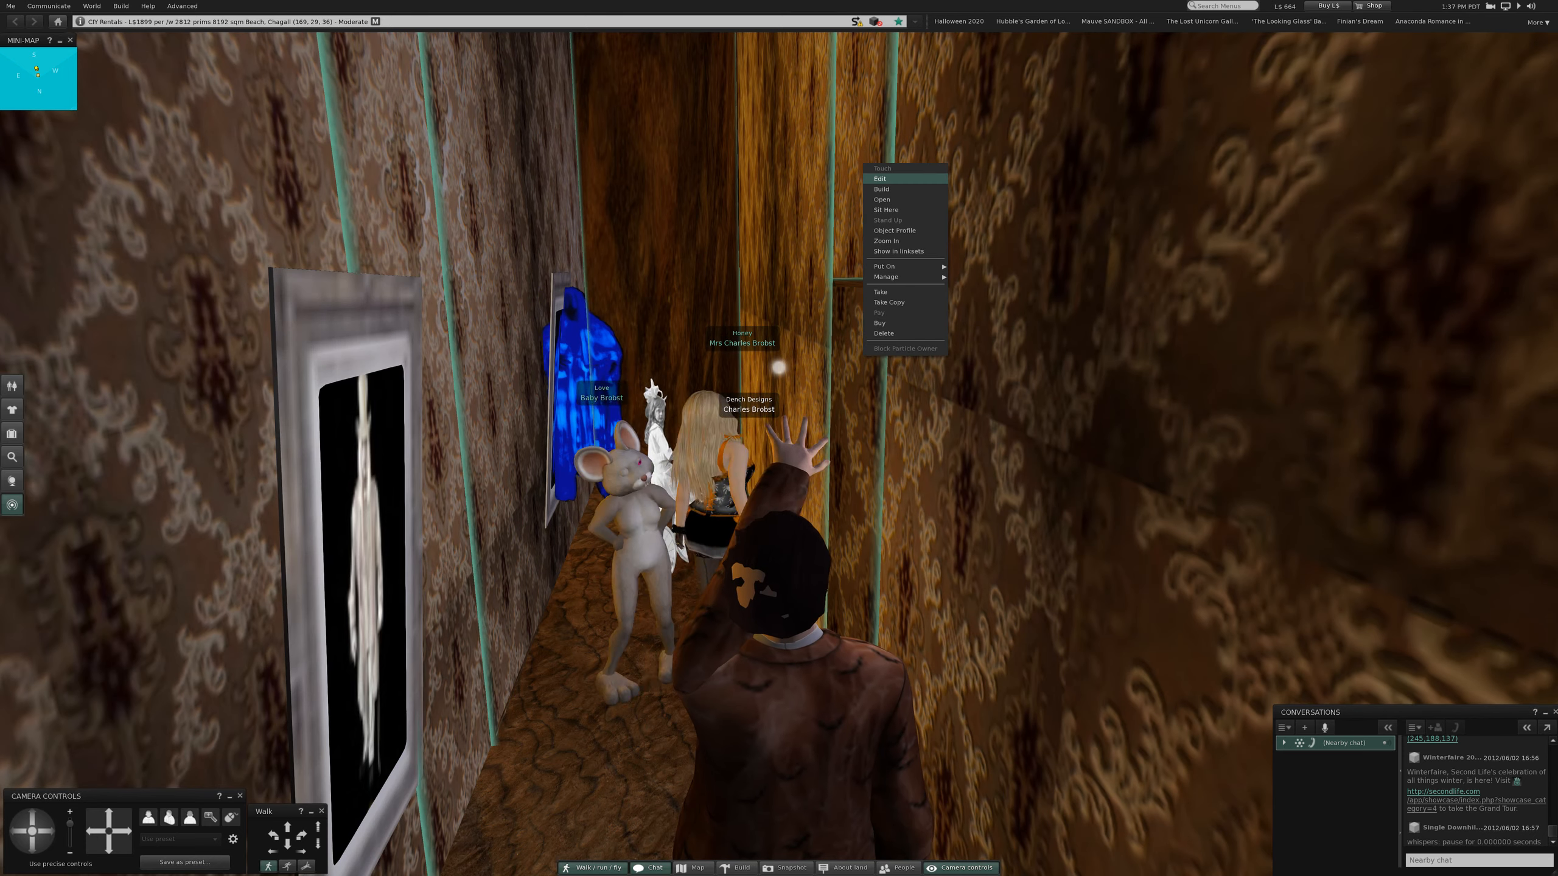
Put the hallway wall object into edit mode, picking out its walls and oval frame.
click(879, 179)
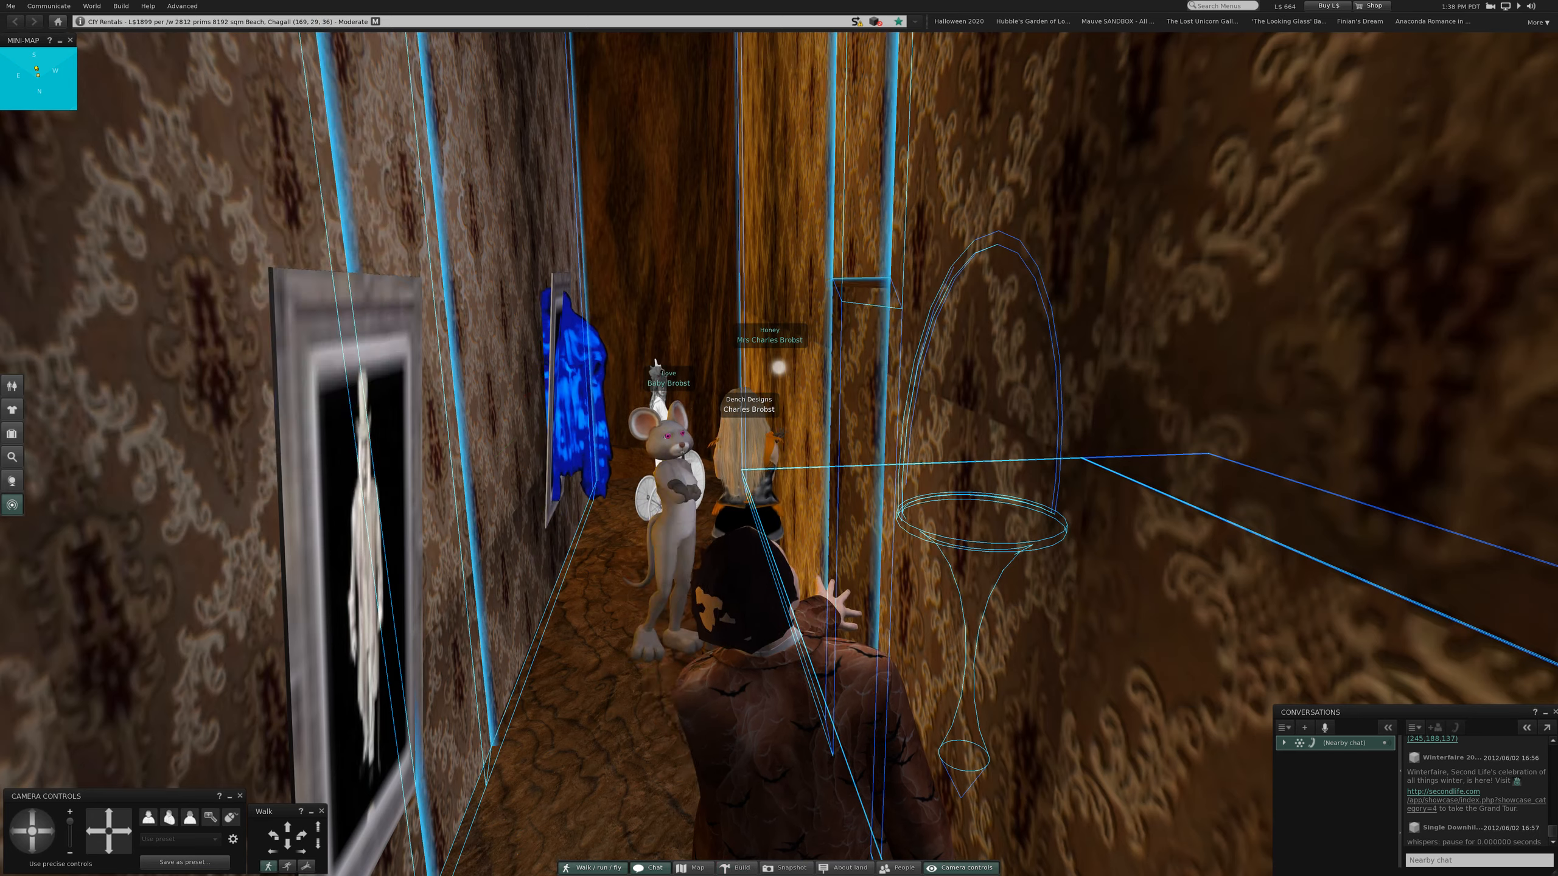
Leave the hallway editor and return the camera to the corridor with the ghost and picture.
click(737, 868)
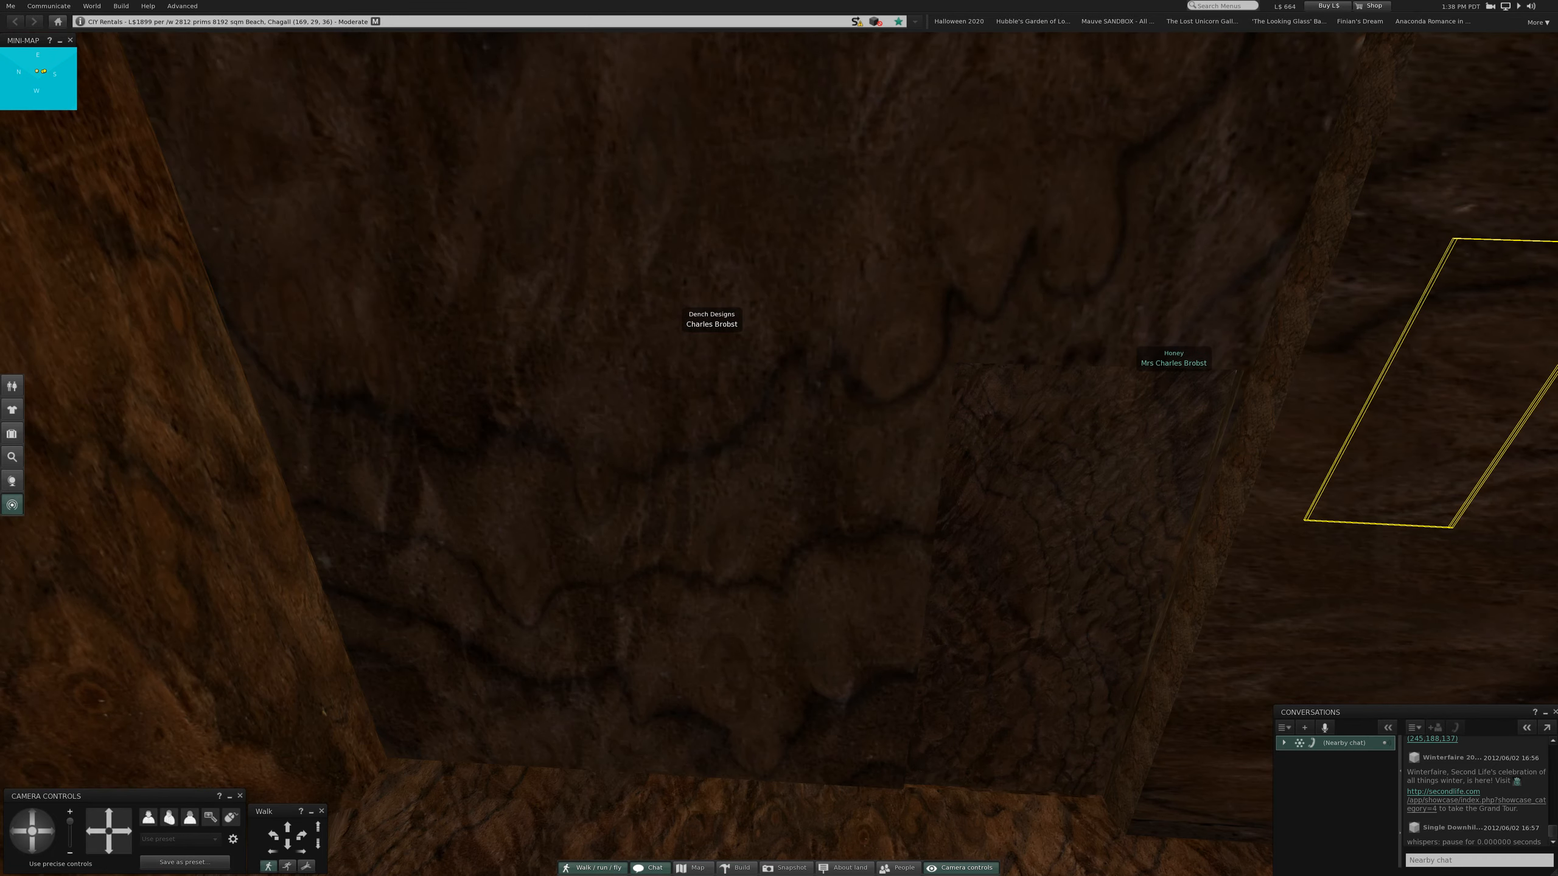
click(735, 867)
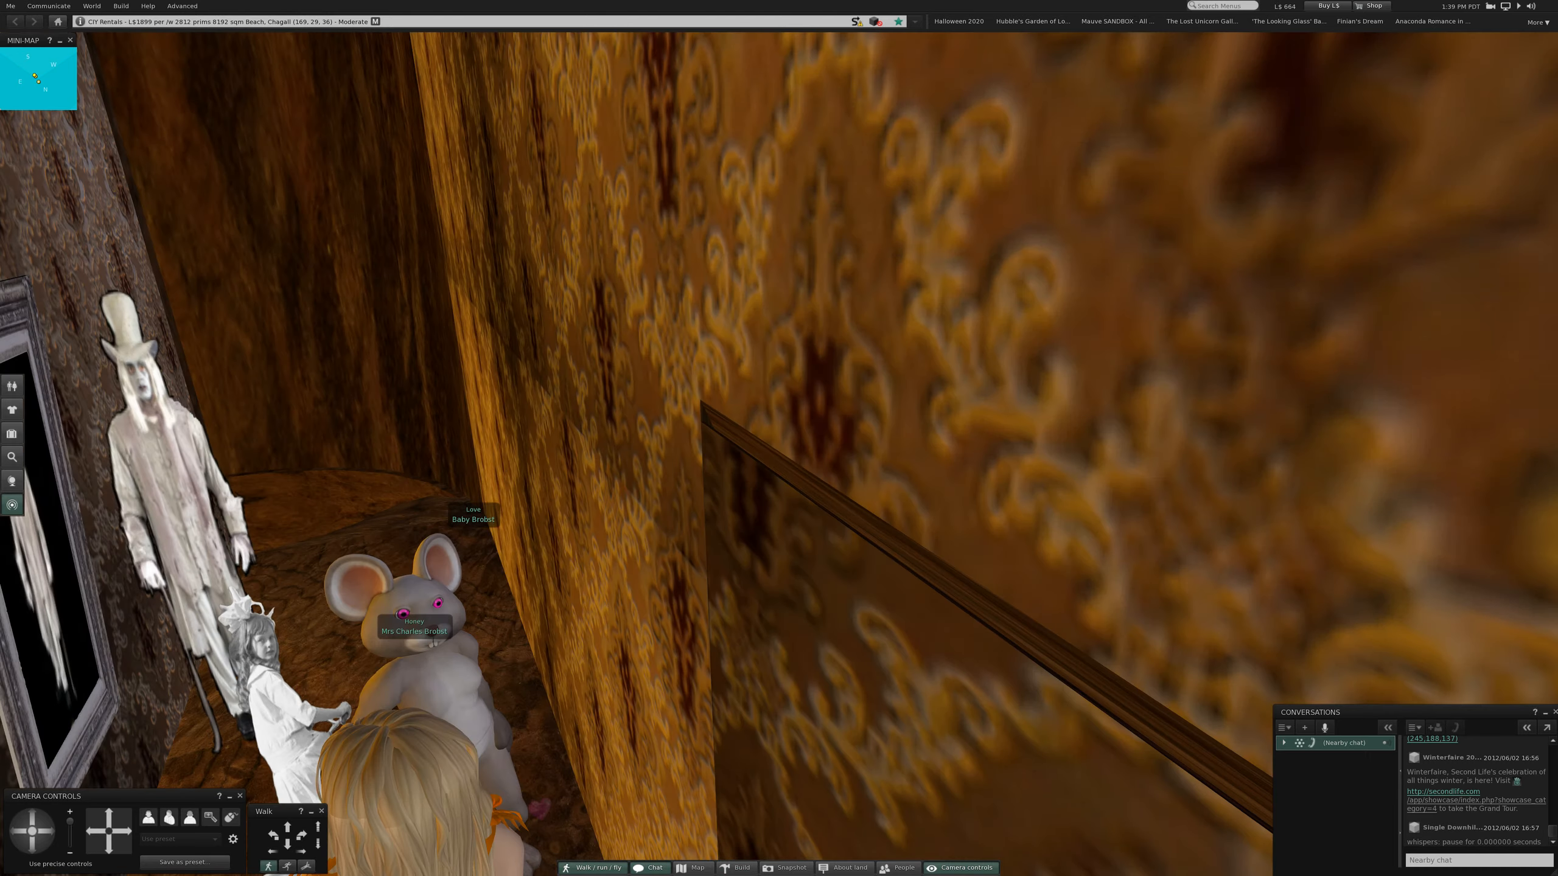
Select the skeleton card table so the Build window shows its General tab.
click(740, 867)
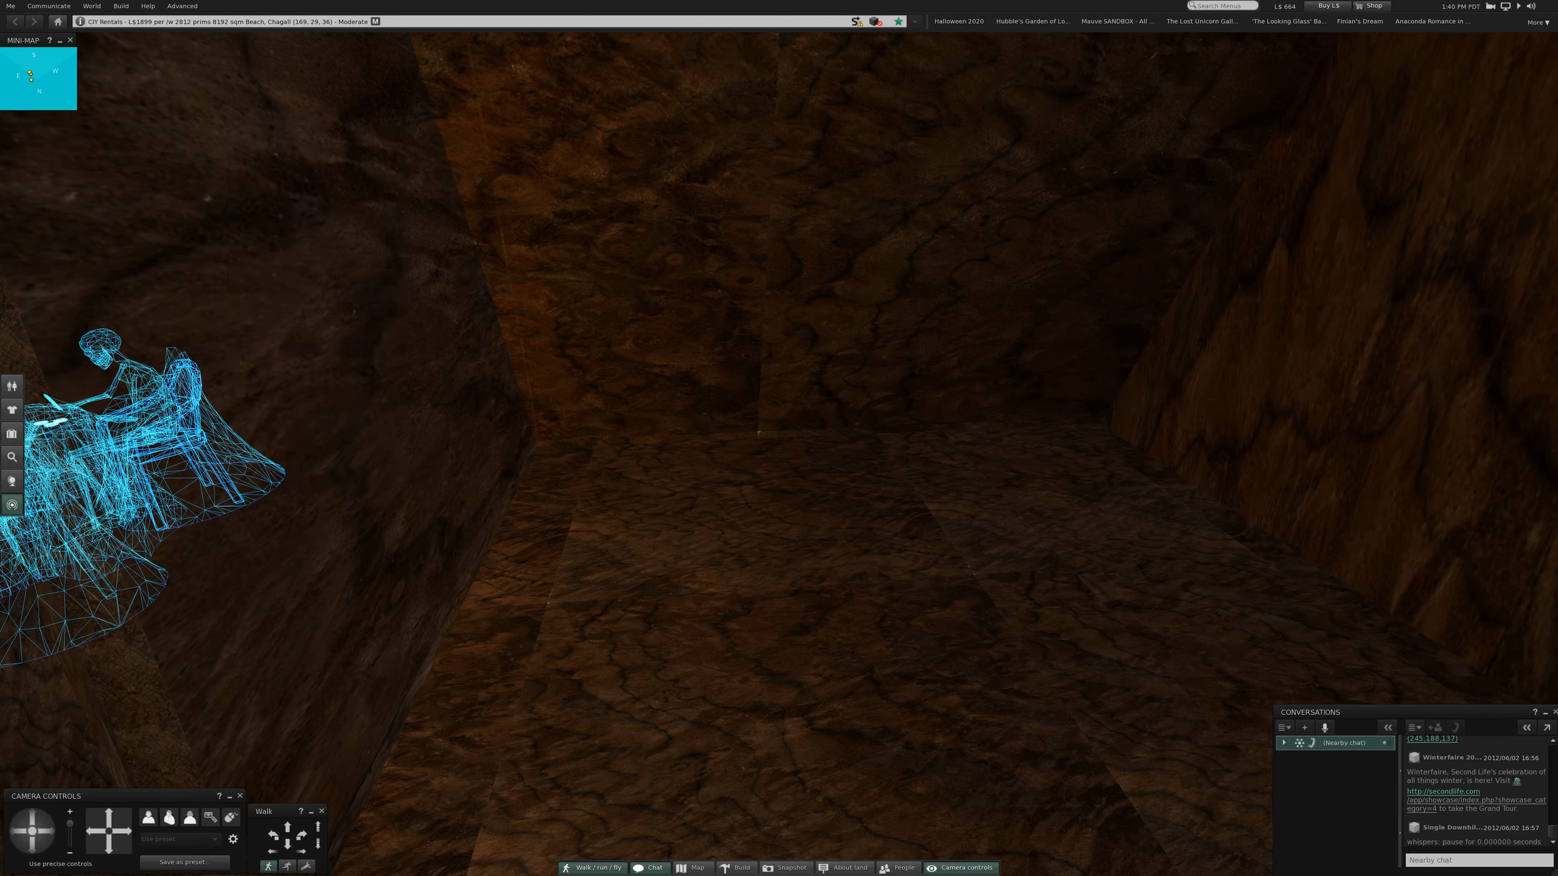
click(735, 867)
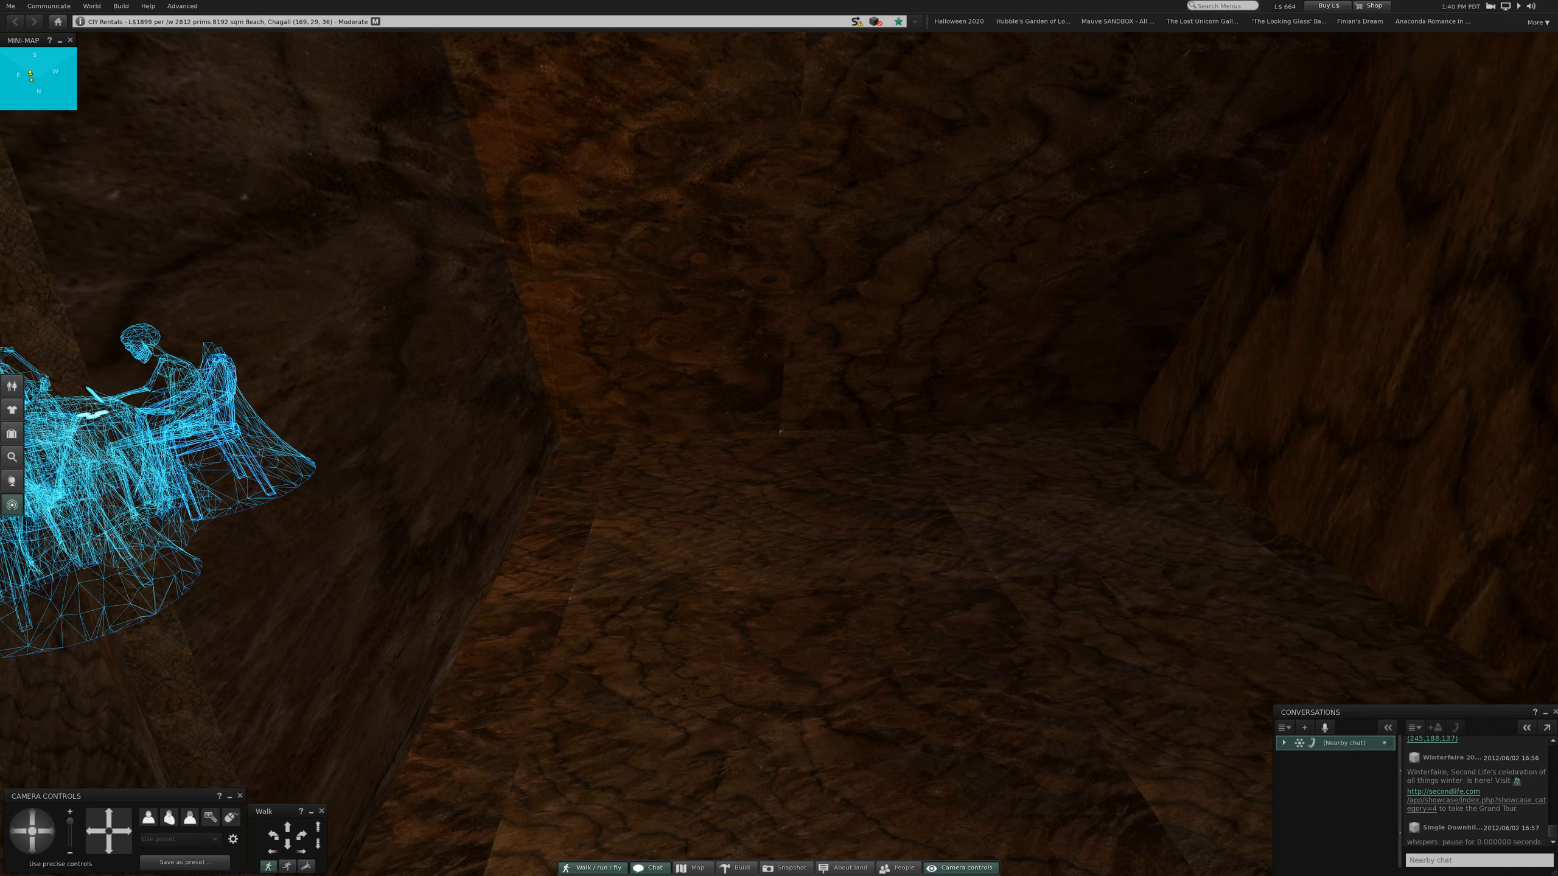
click(735, 868)
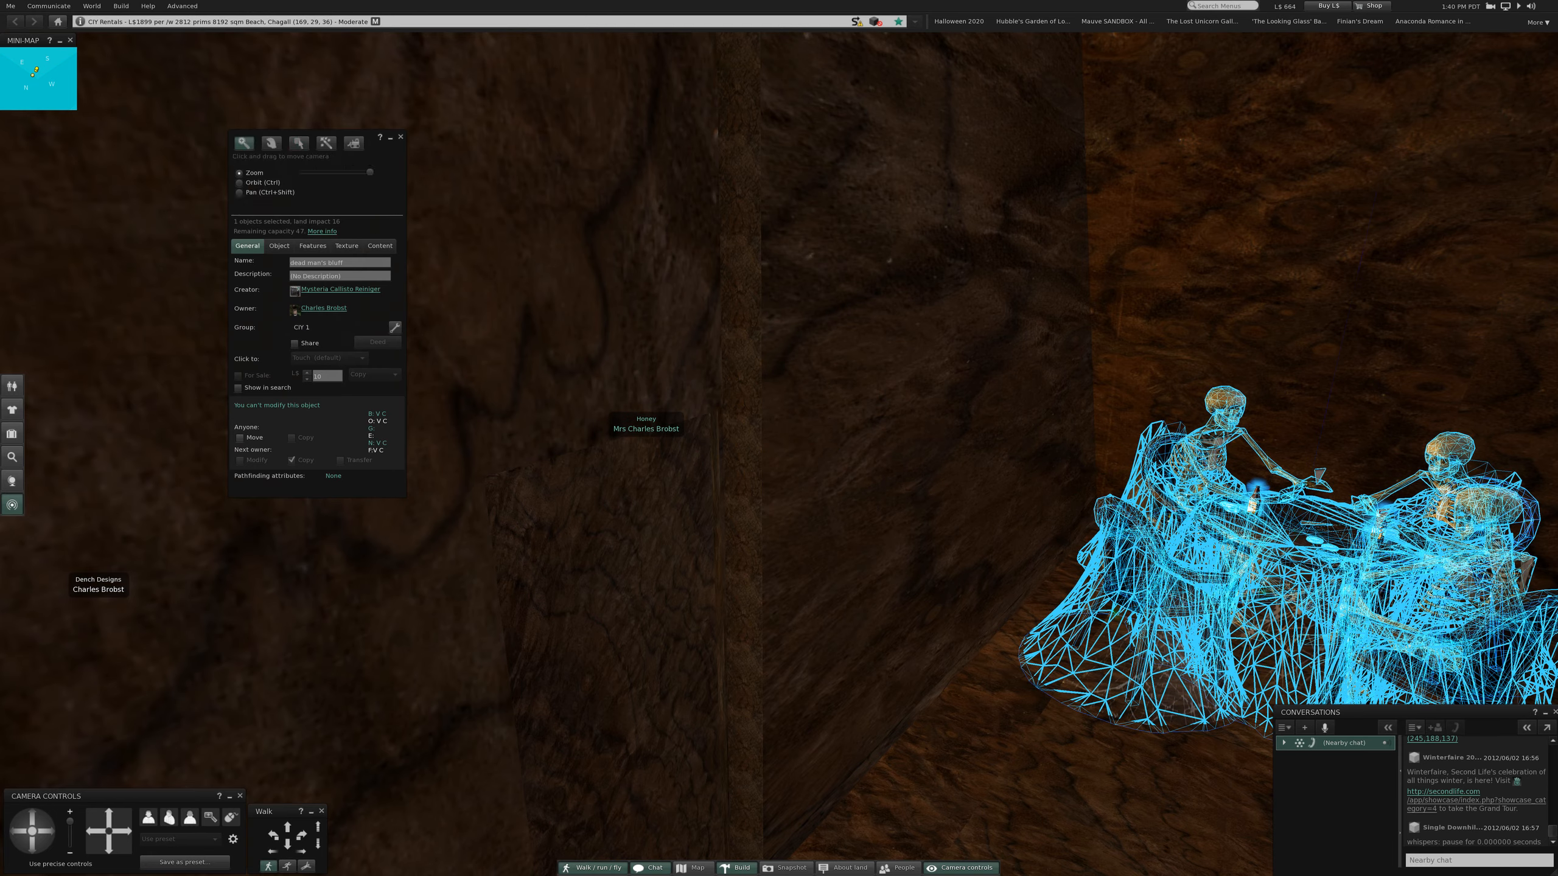
Close the Build window and bring up the skeleton card table's context menu.
click(401, 137)
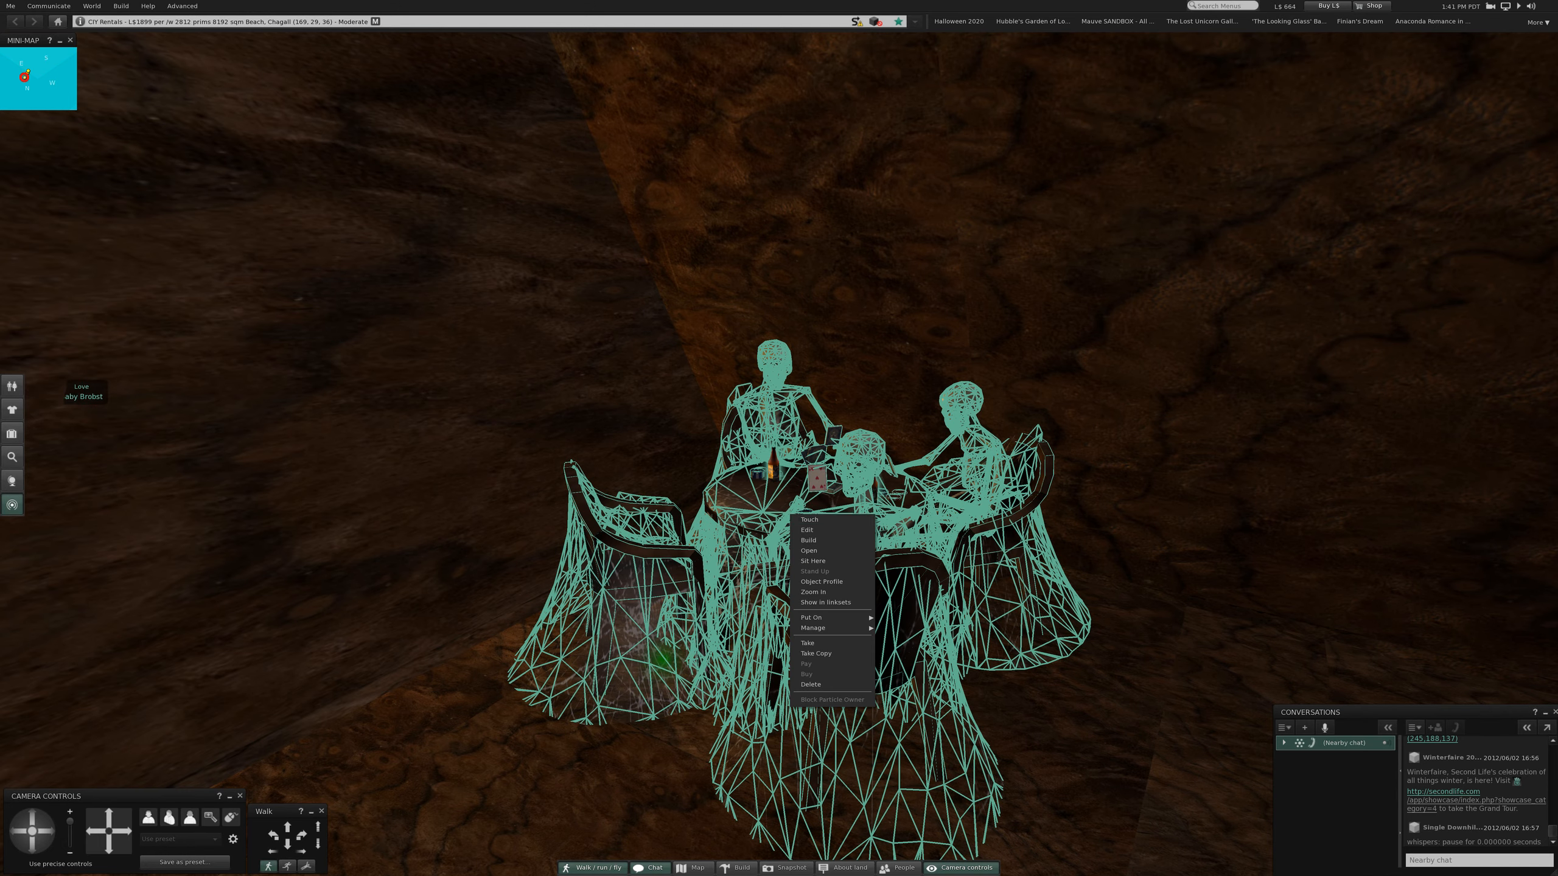
Edit the skeleton card table and drag it along Y until it reads 24.250.
click(808, 529)
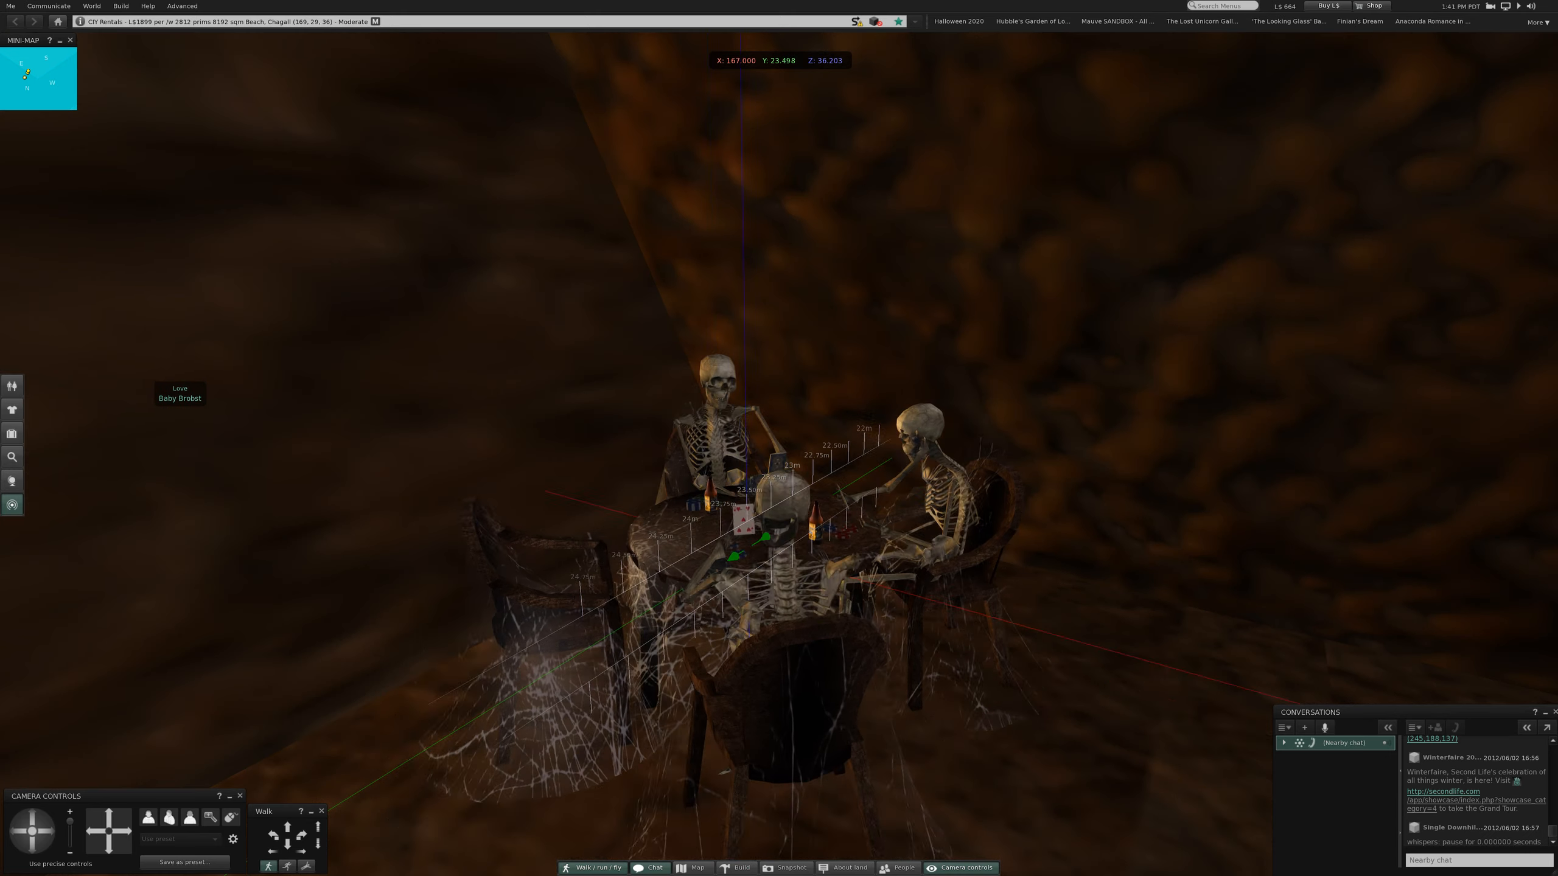
click(740, 867)
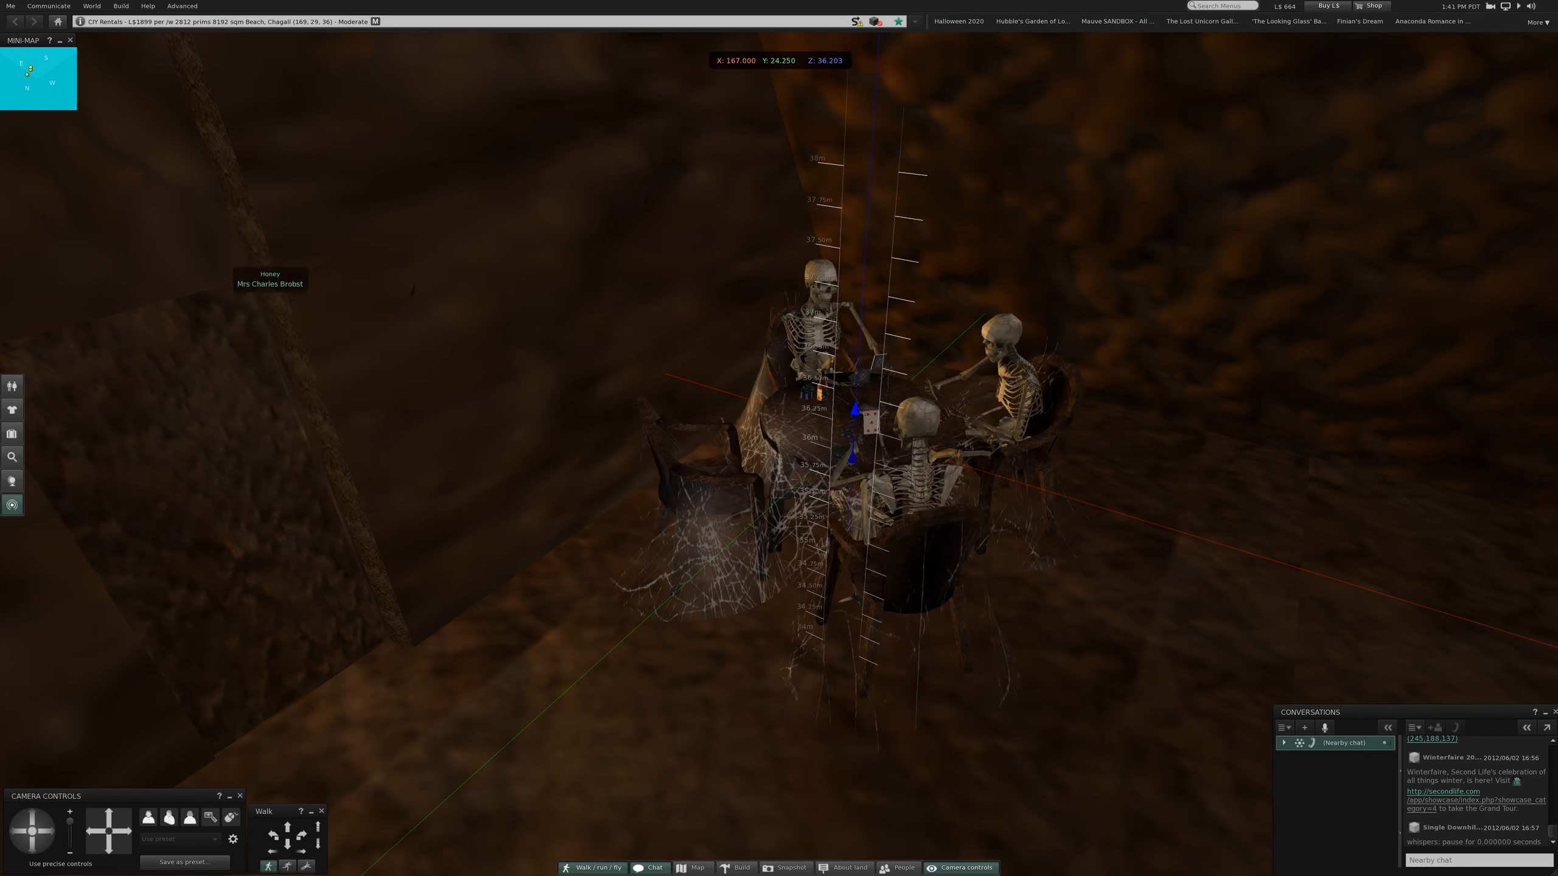
click(735, 867)
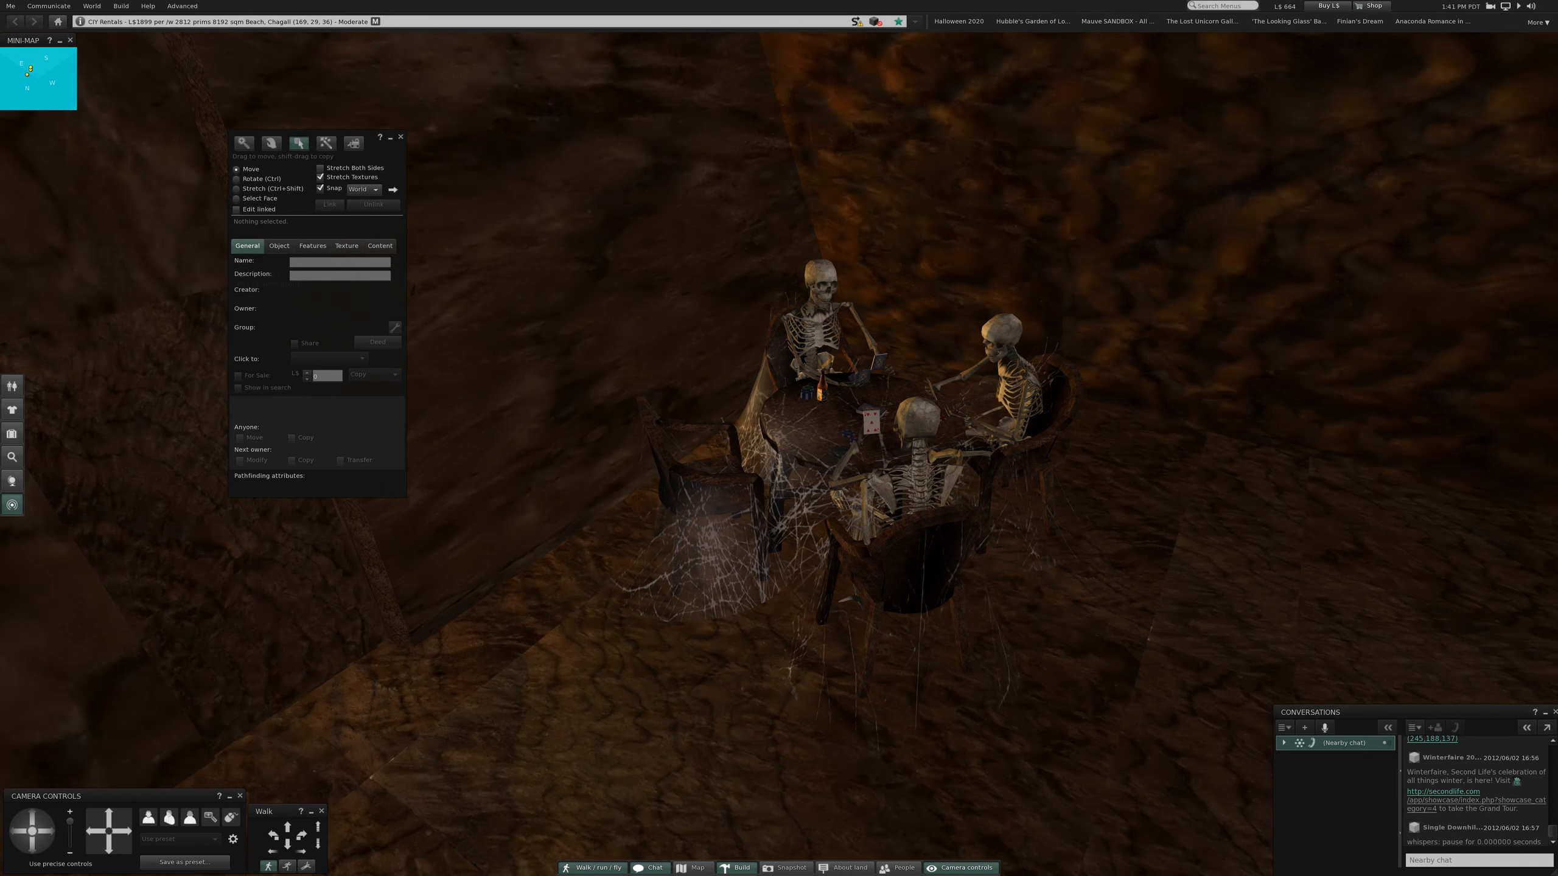
Sit Here at the skeleton card table, receiving its Hand of Cards and beer king items.
right_click(875, 408)
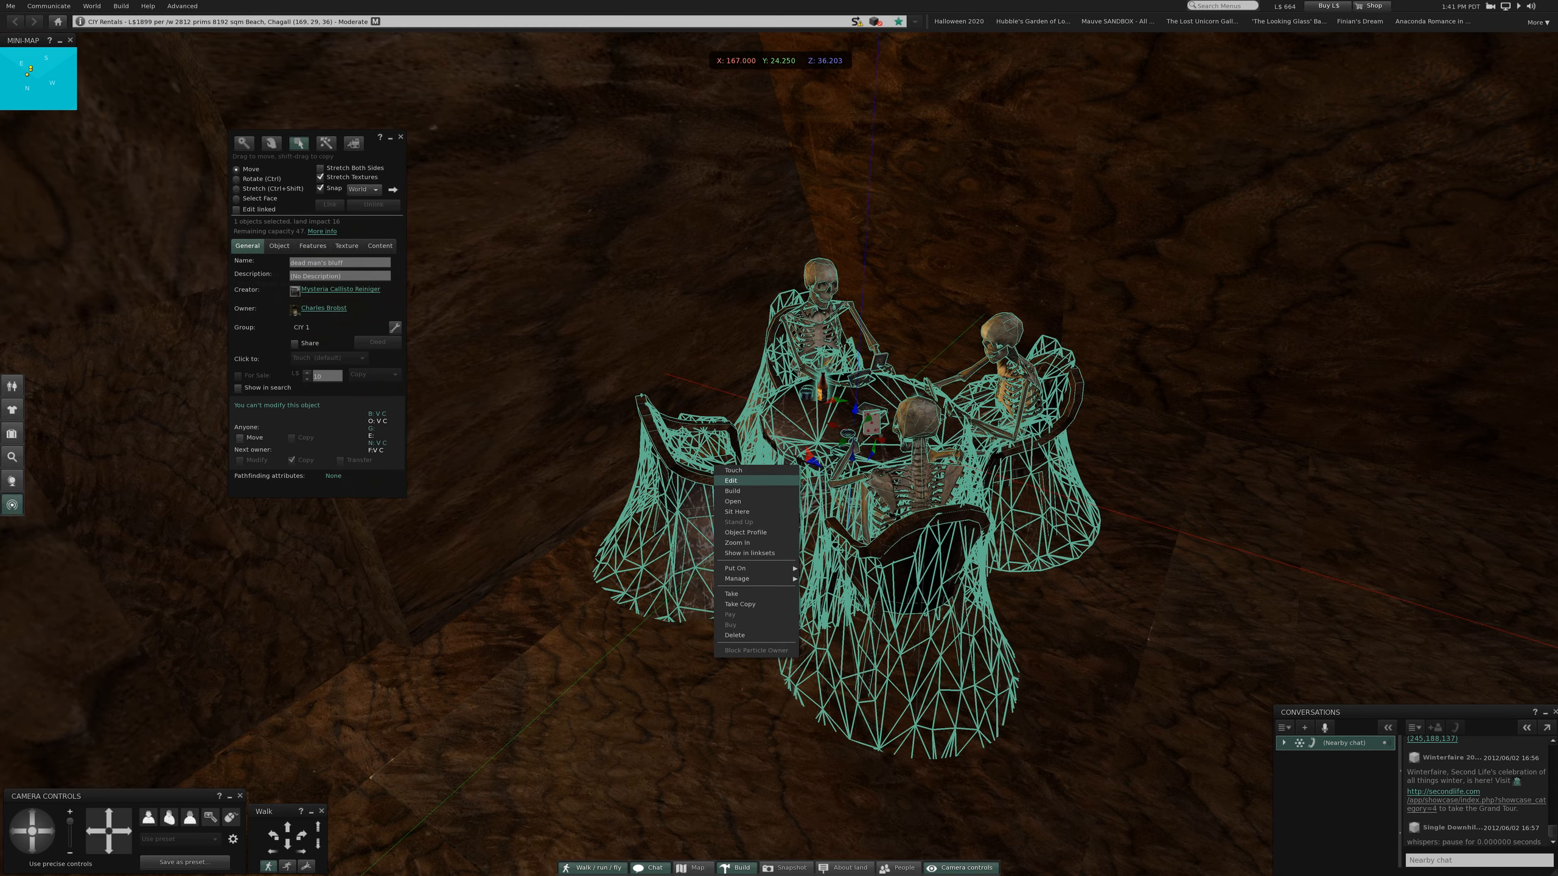
mouse_move(737, 511)
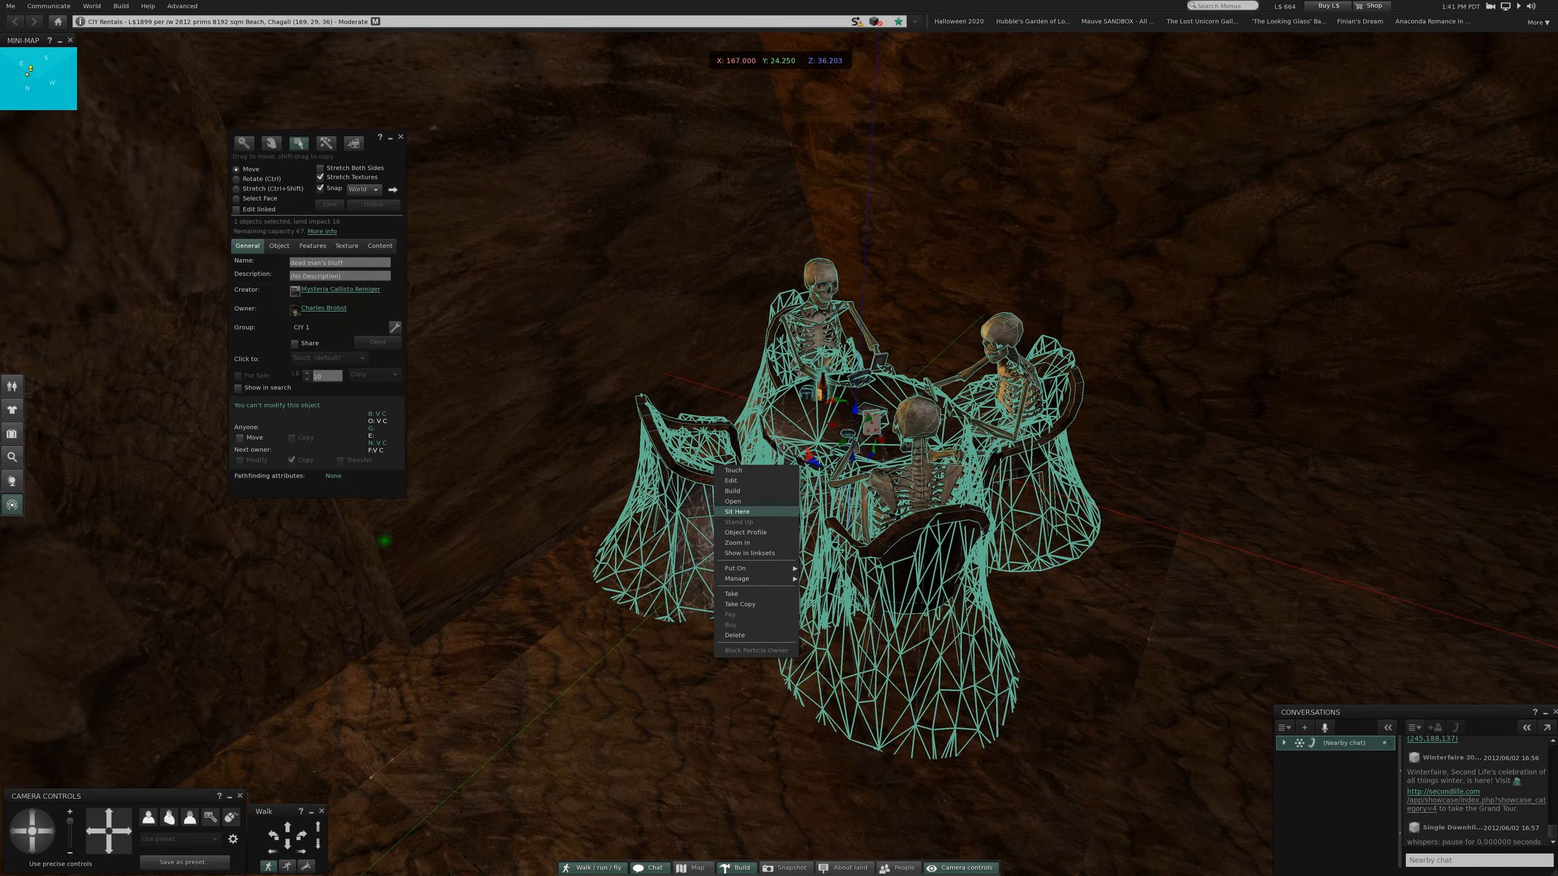
click(738, 511)
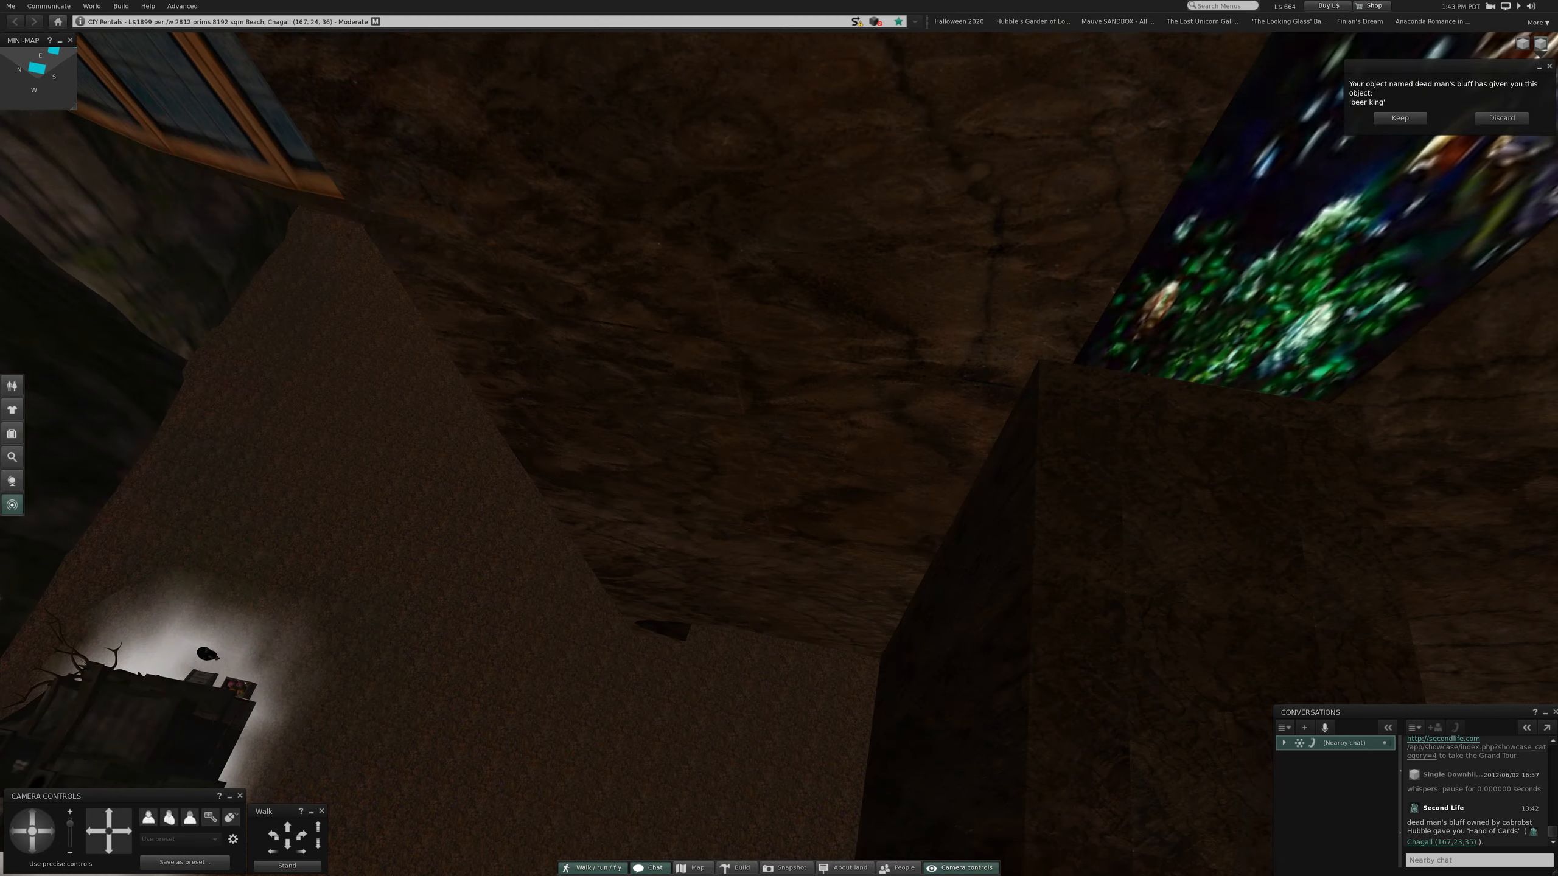
Answer the 'beer king' item offer notification from the card table.
click(735, 867)
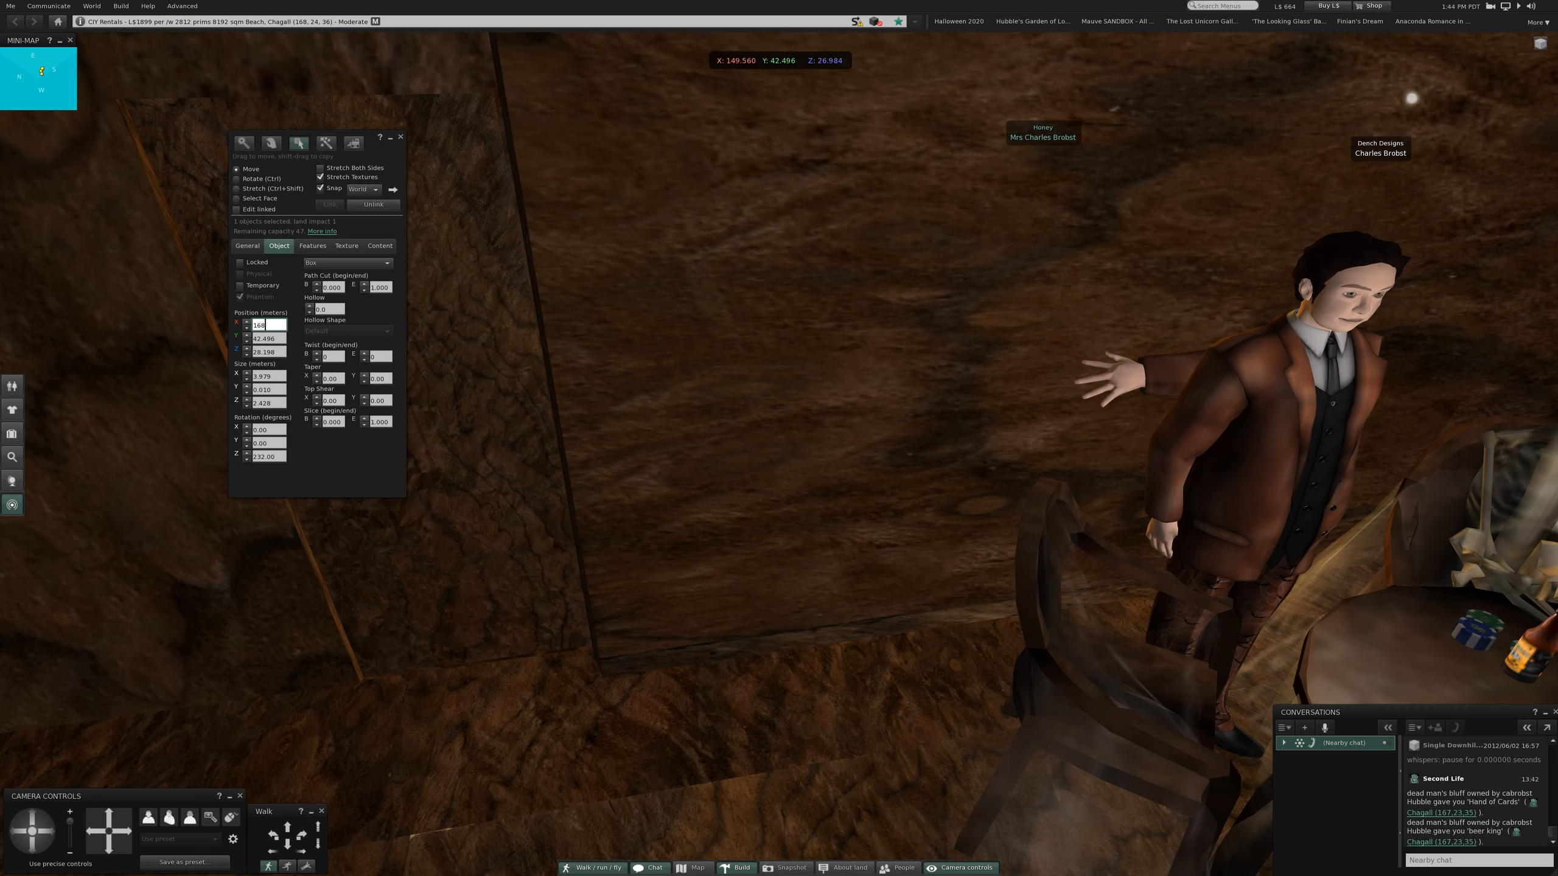
Enter the ghost prim's position values 168 and Y 24.000 in the Build tool.
text(168)
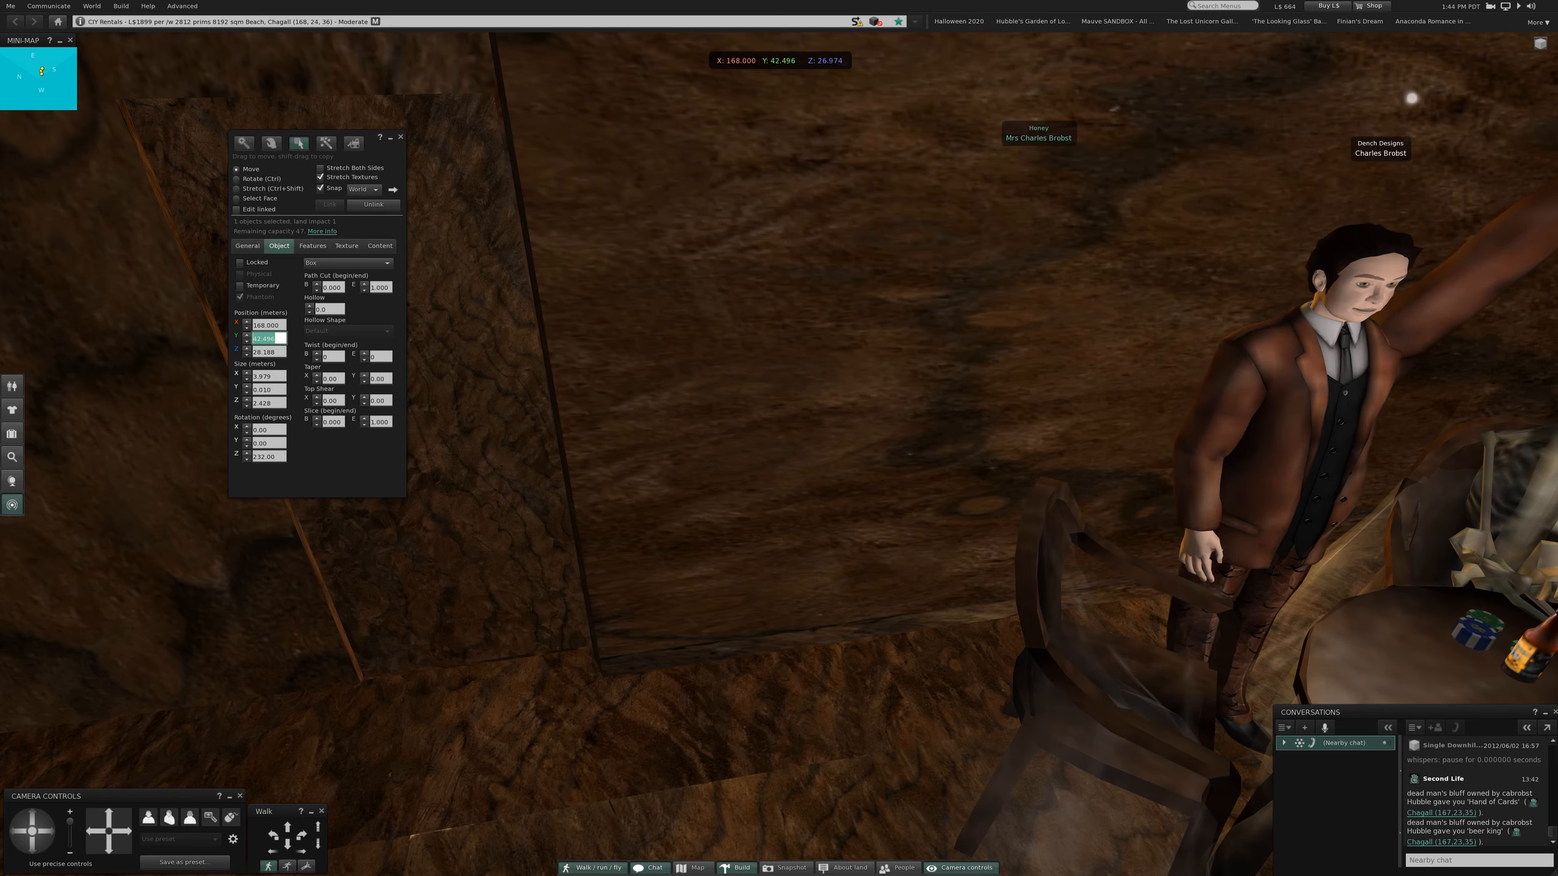
text(24)
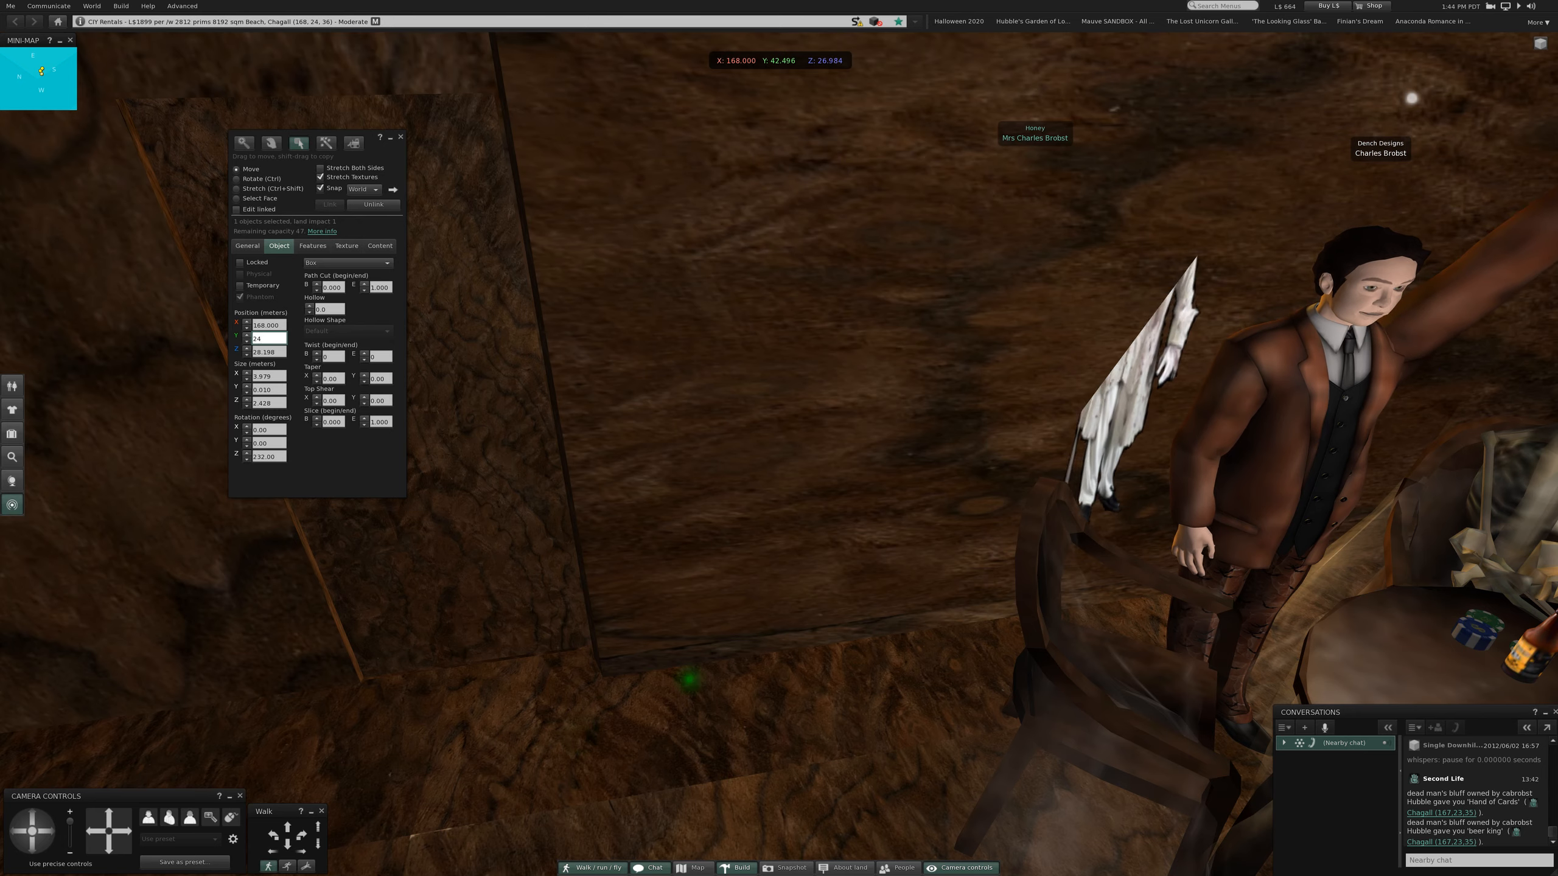
text(24.000)
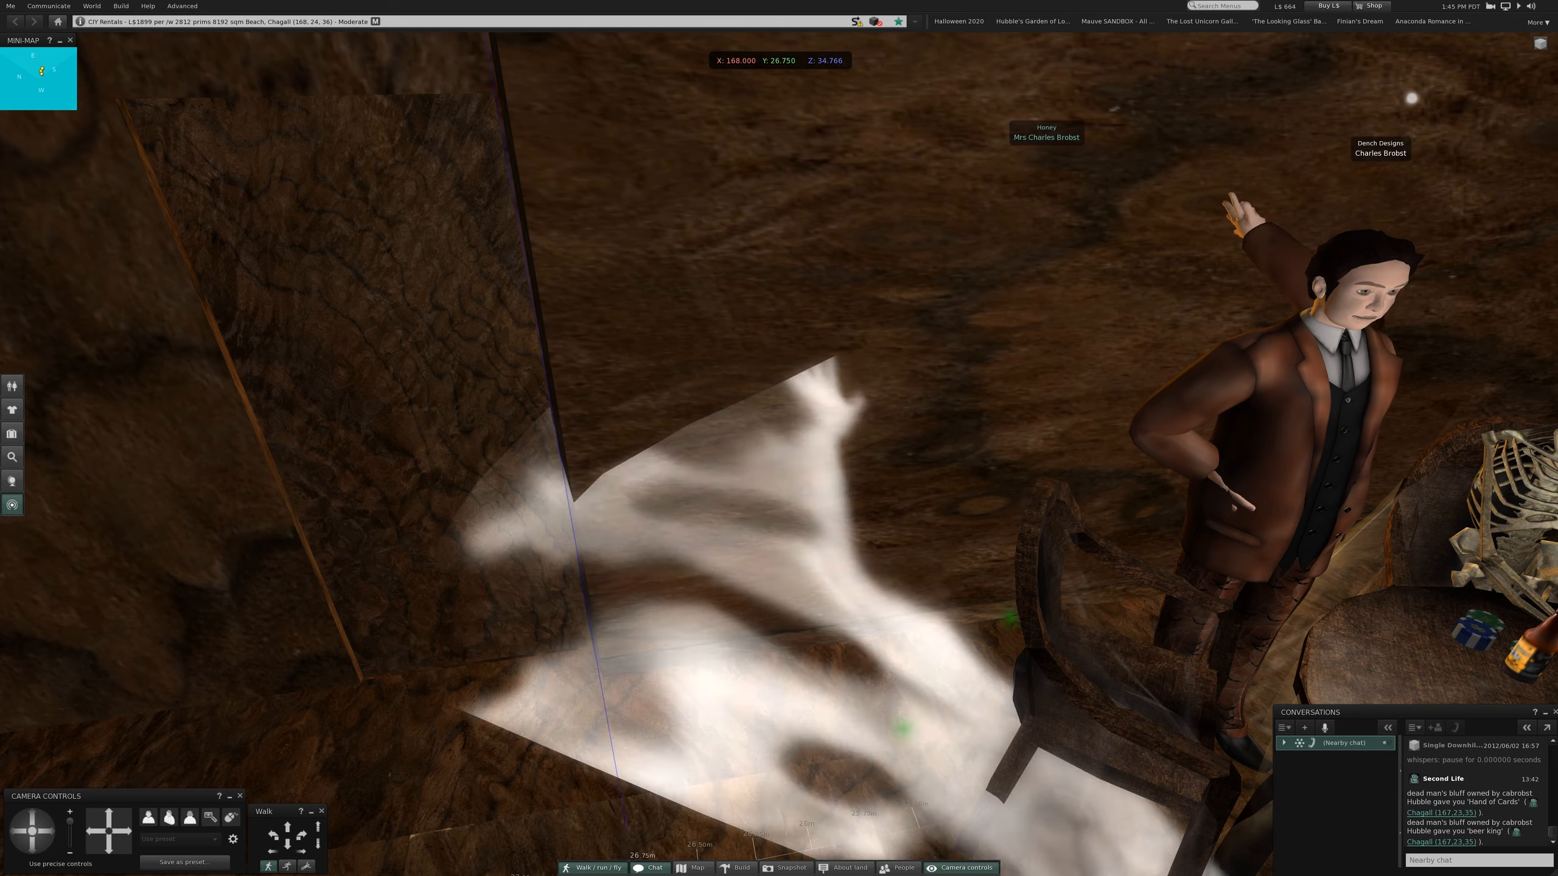
Drag the ghost along the room's length and sideways toward the card table.
click(735, 867)
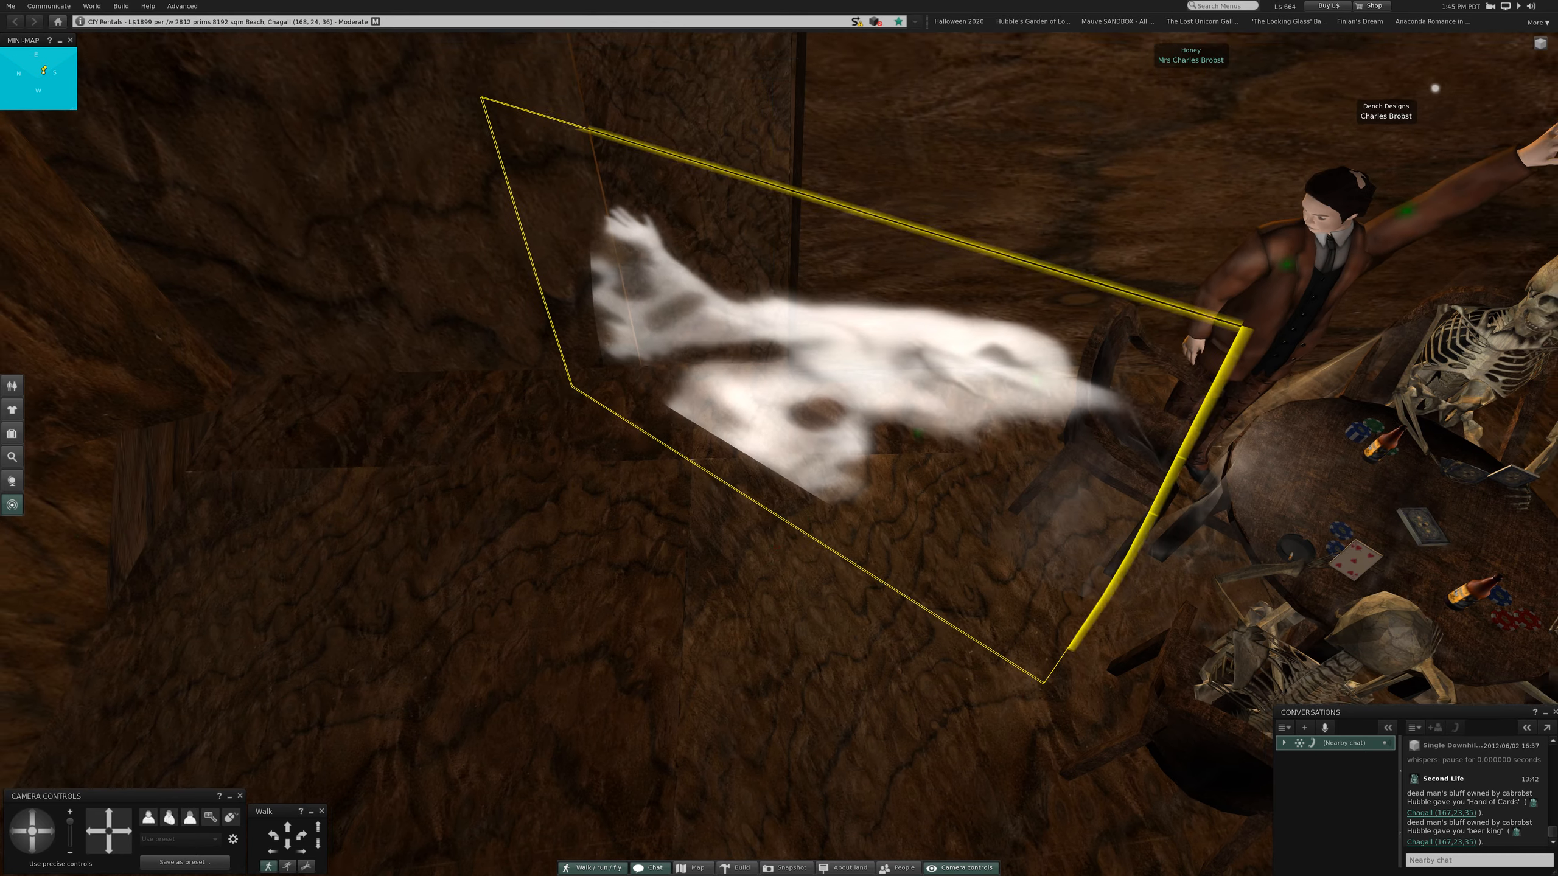
click(735, 867)
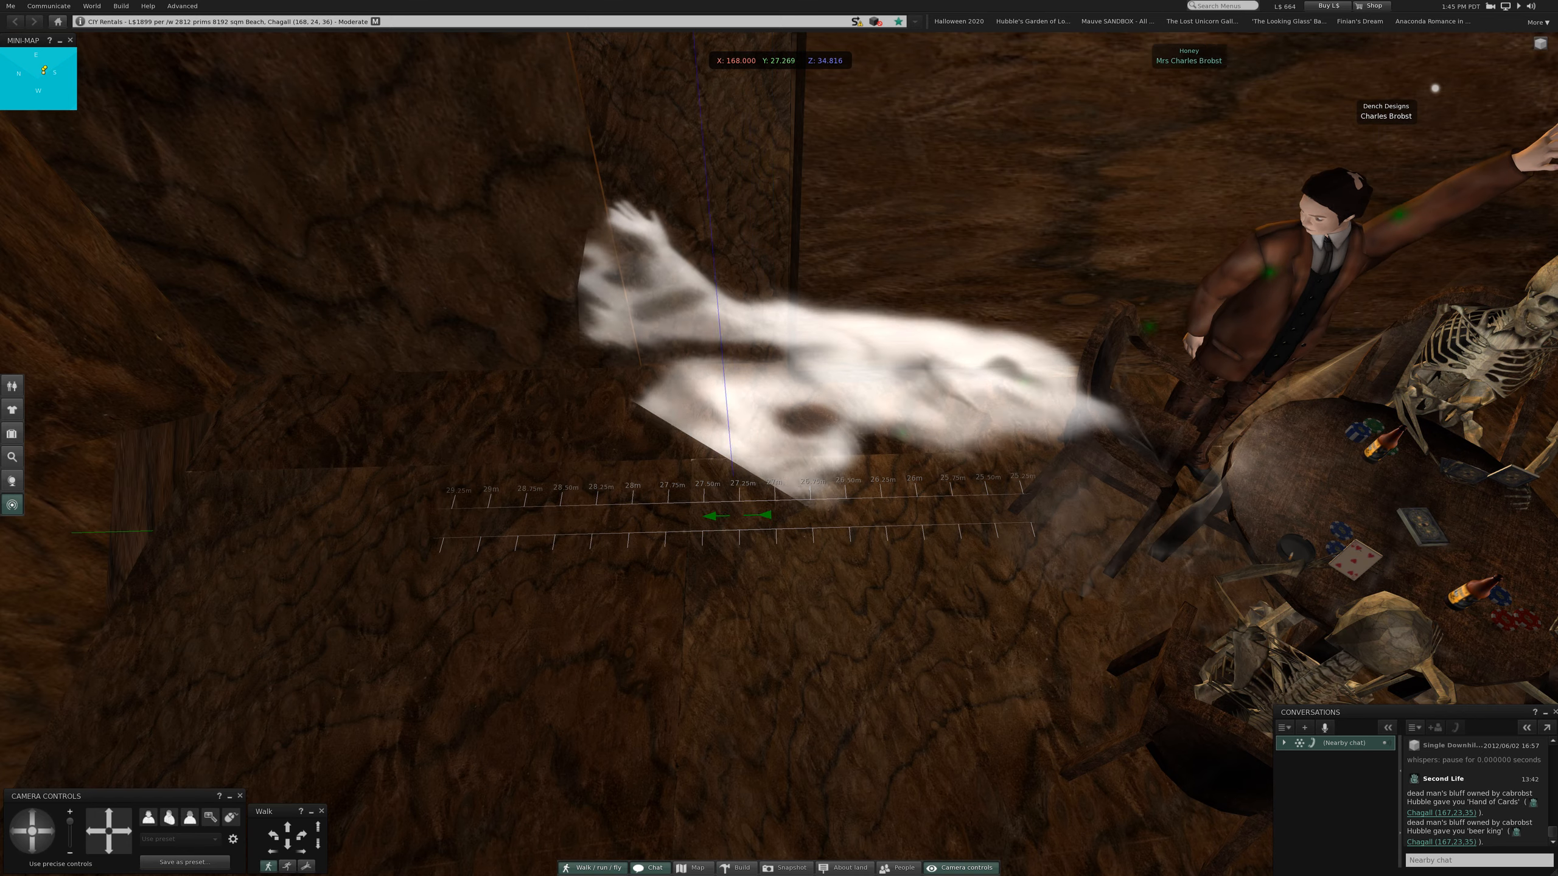
click(737, 868)
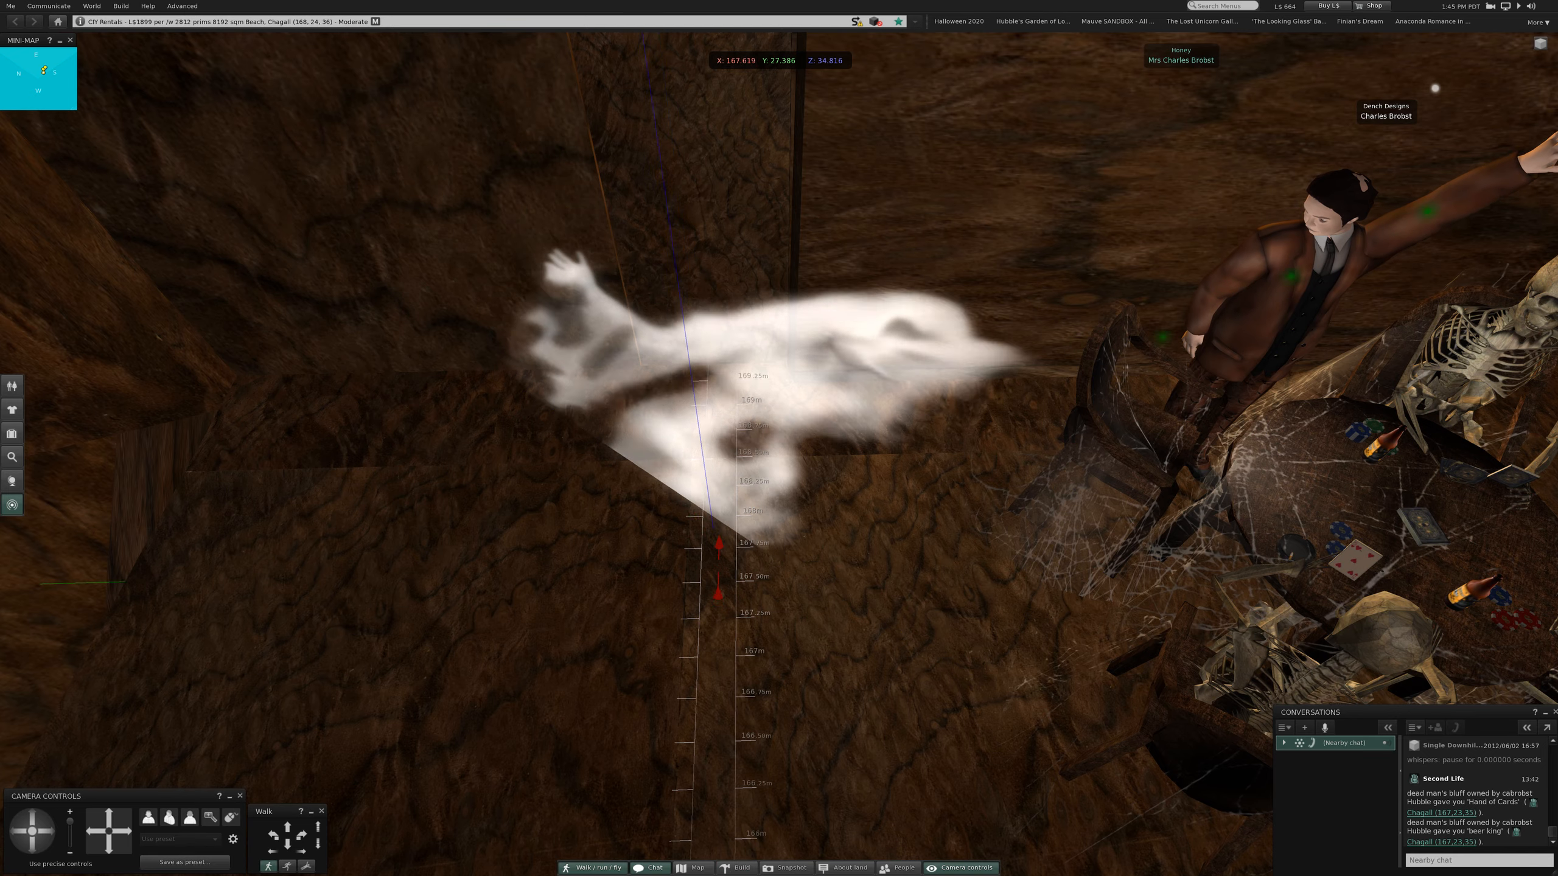
click(735, 868)
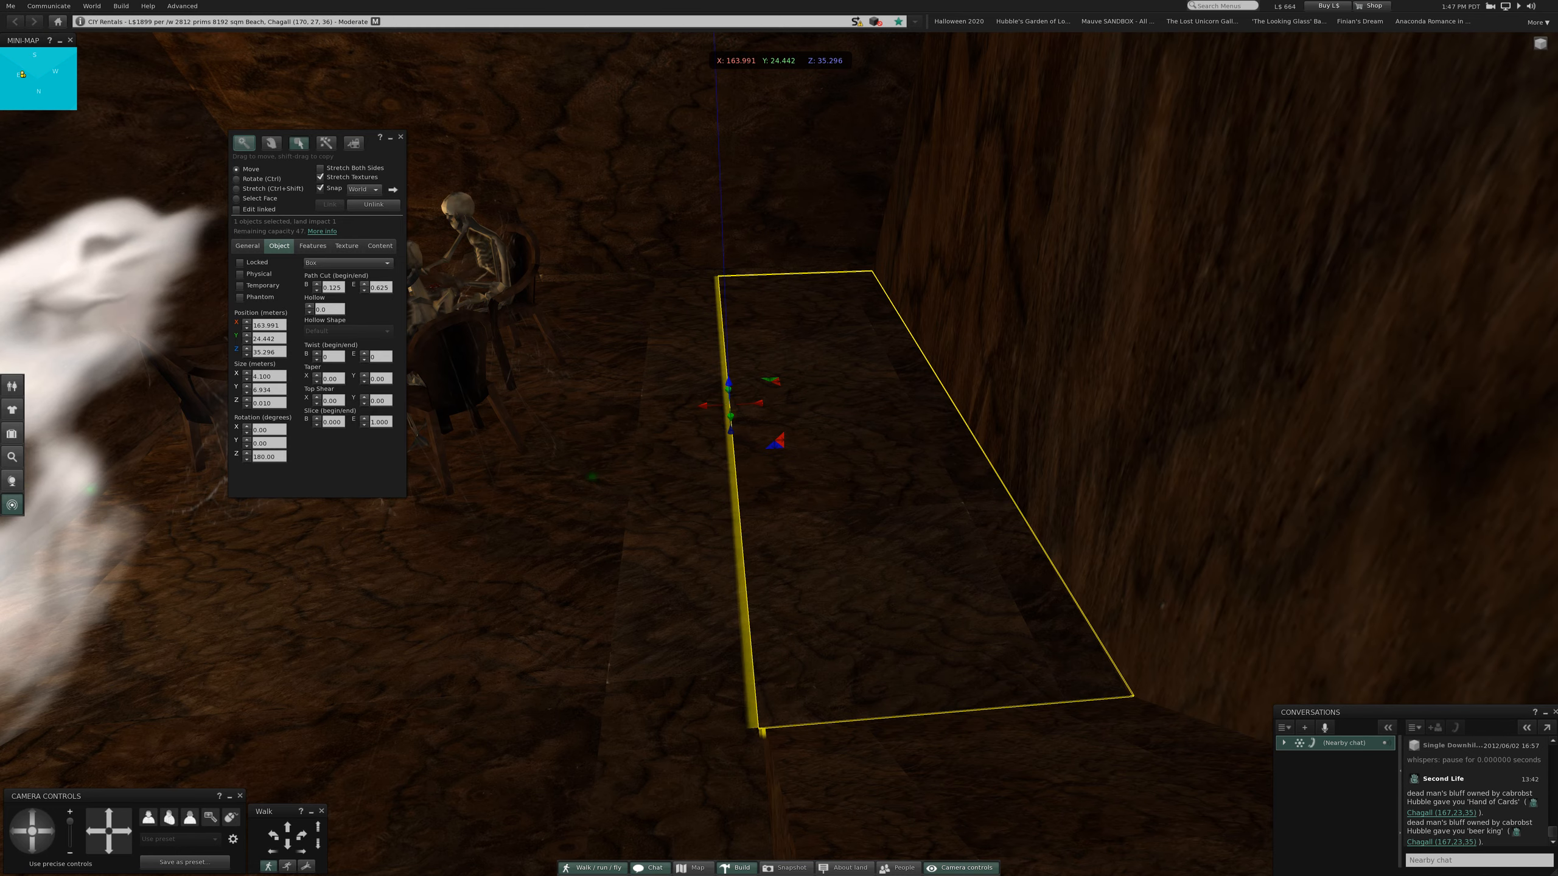
Delete the ramp and inspect the floor where it stood.
right_click(775, 440)
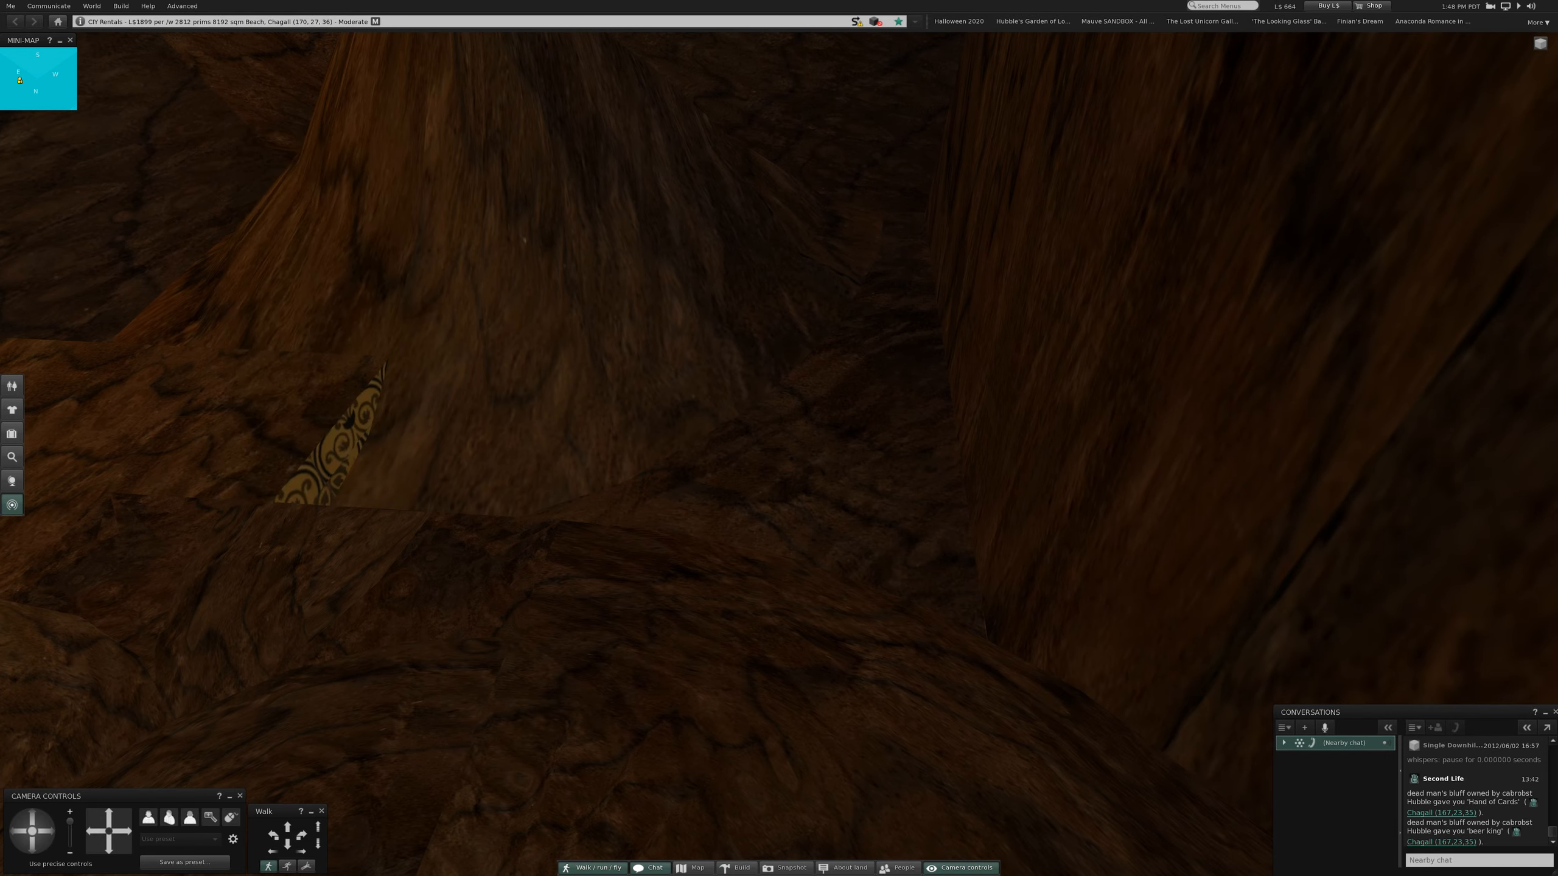
click(737, 867)
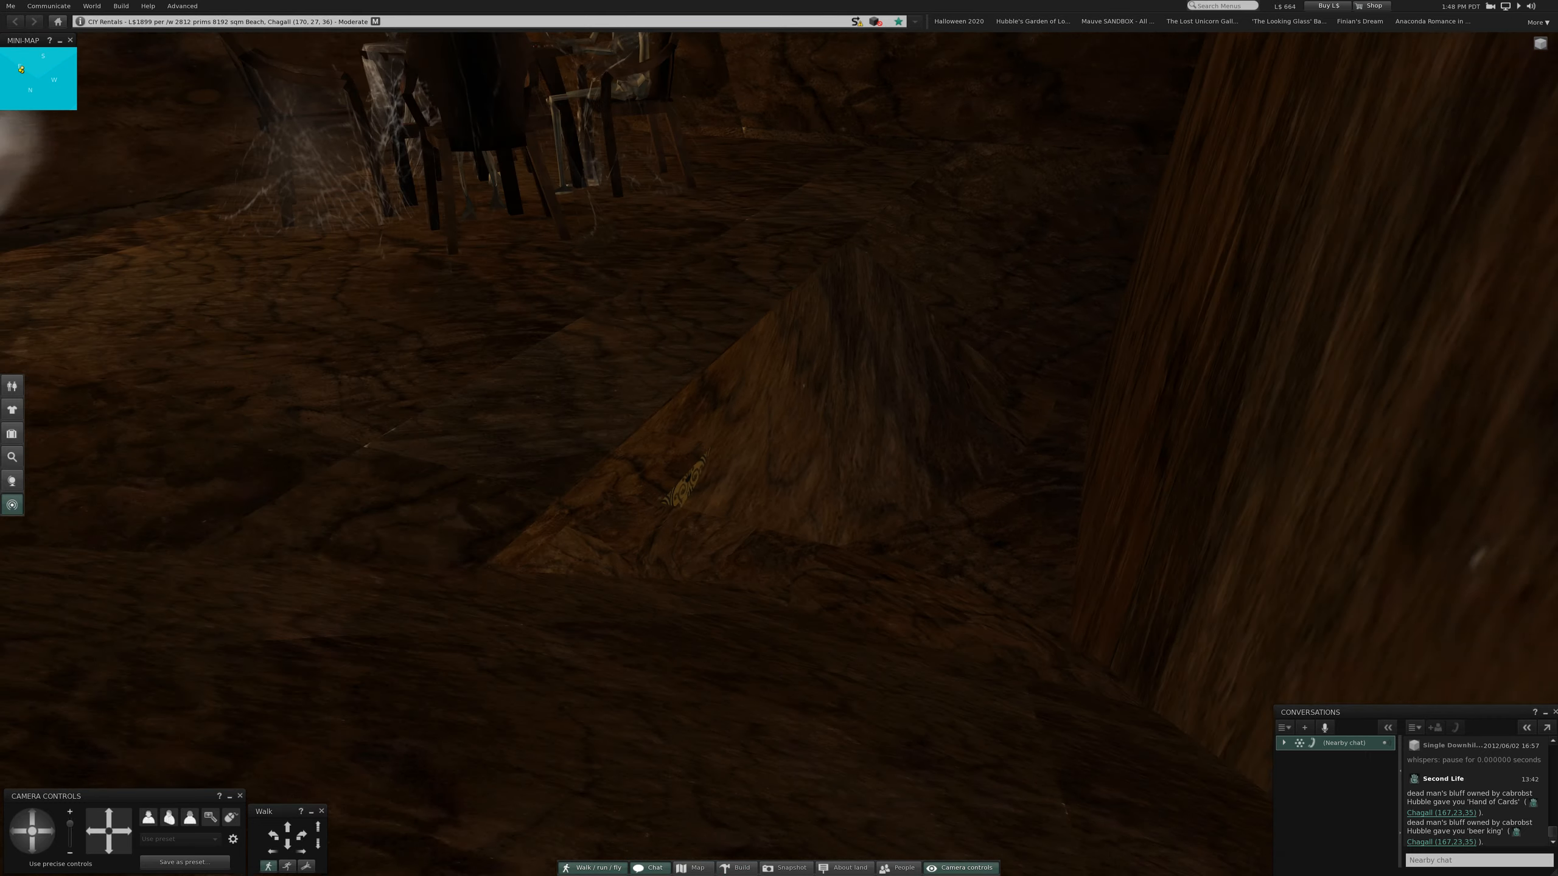
click(739, 867)
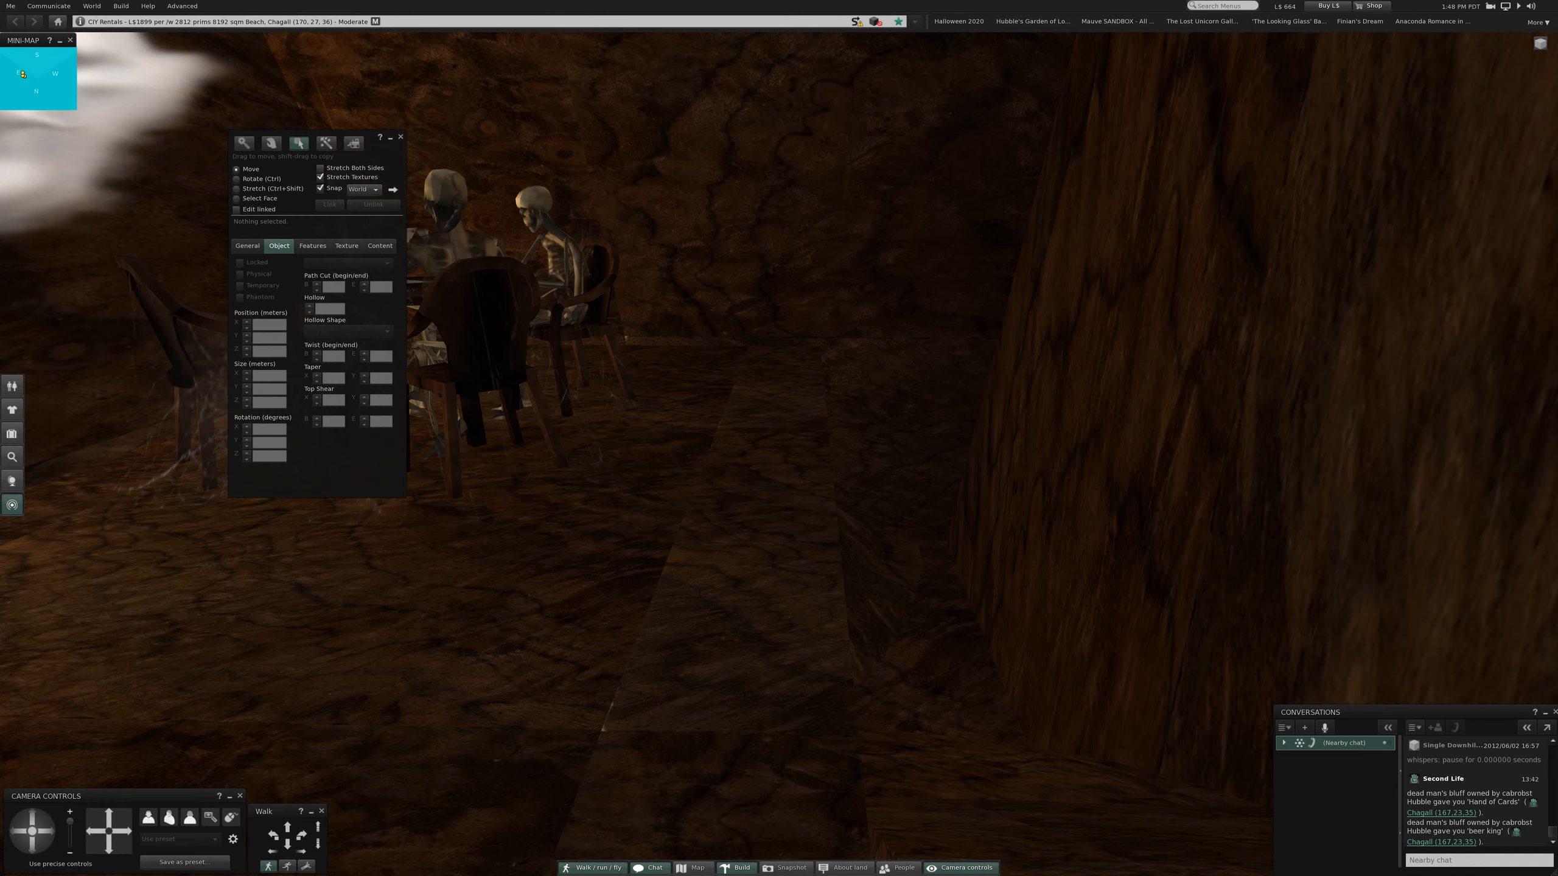
Select the large hollow room prim and set the ruler mode to Local.
click(235, 209)
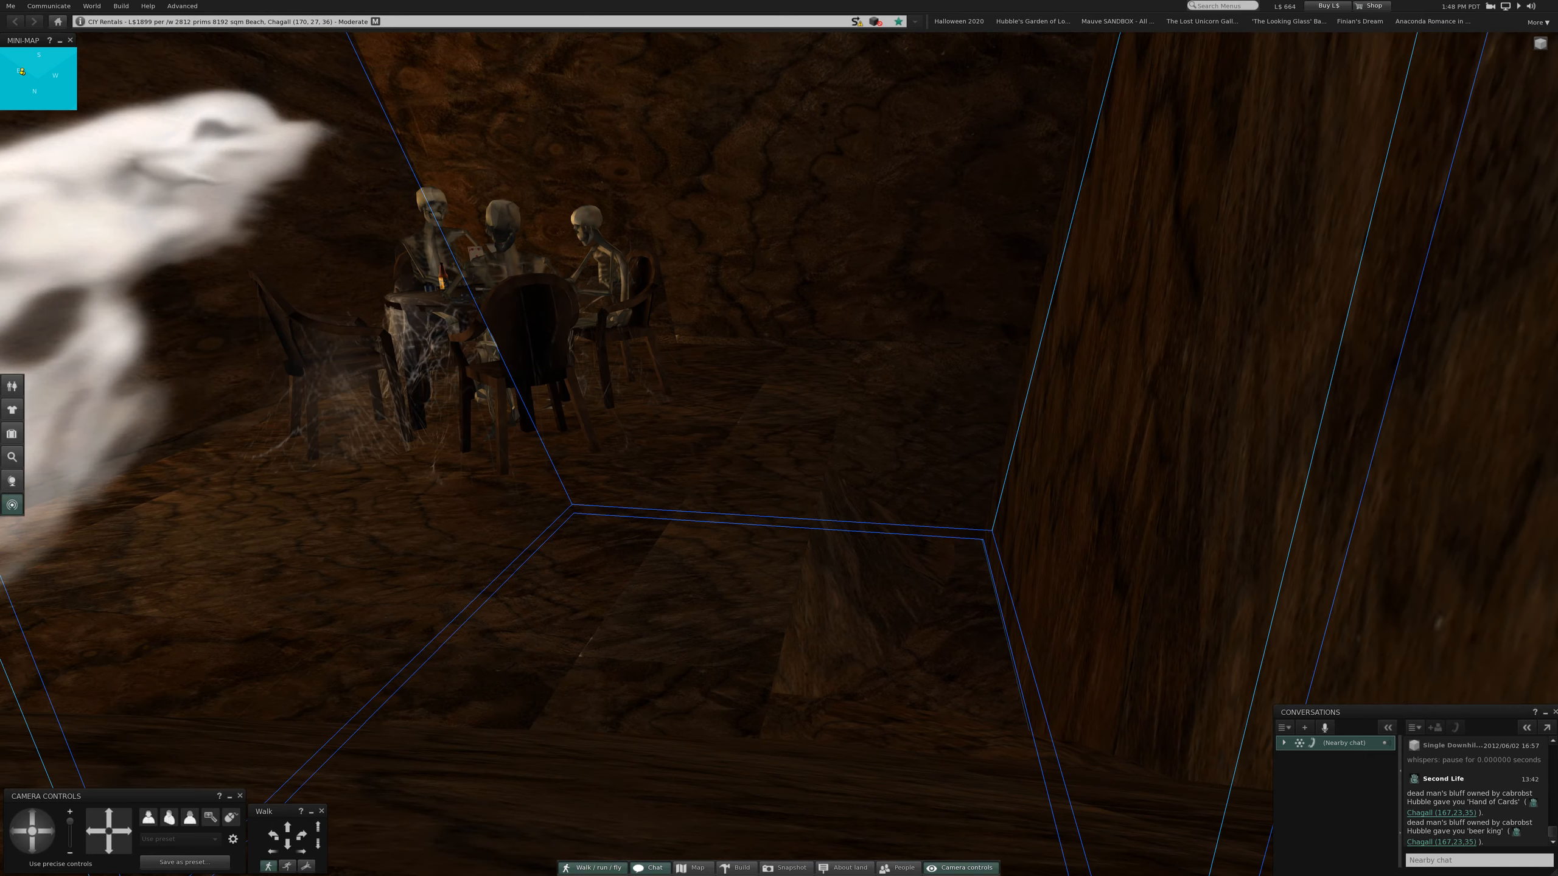
click(735, 867)
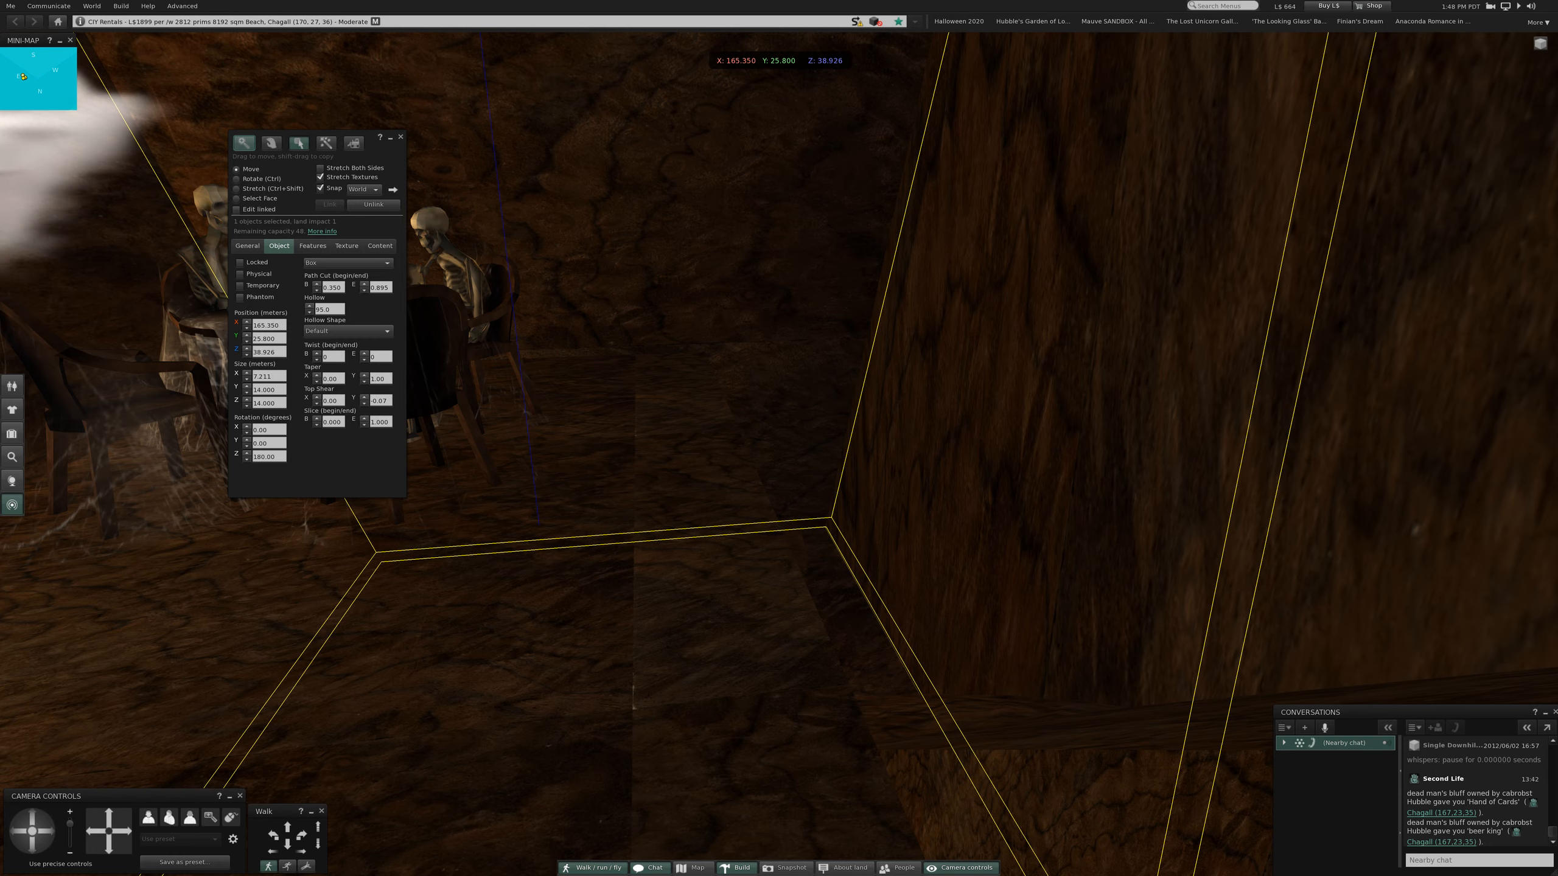
click(362, 189)
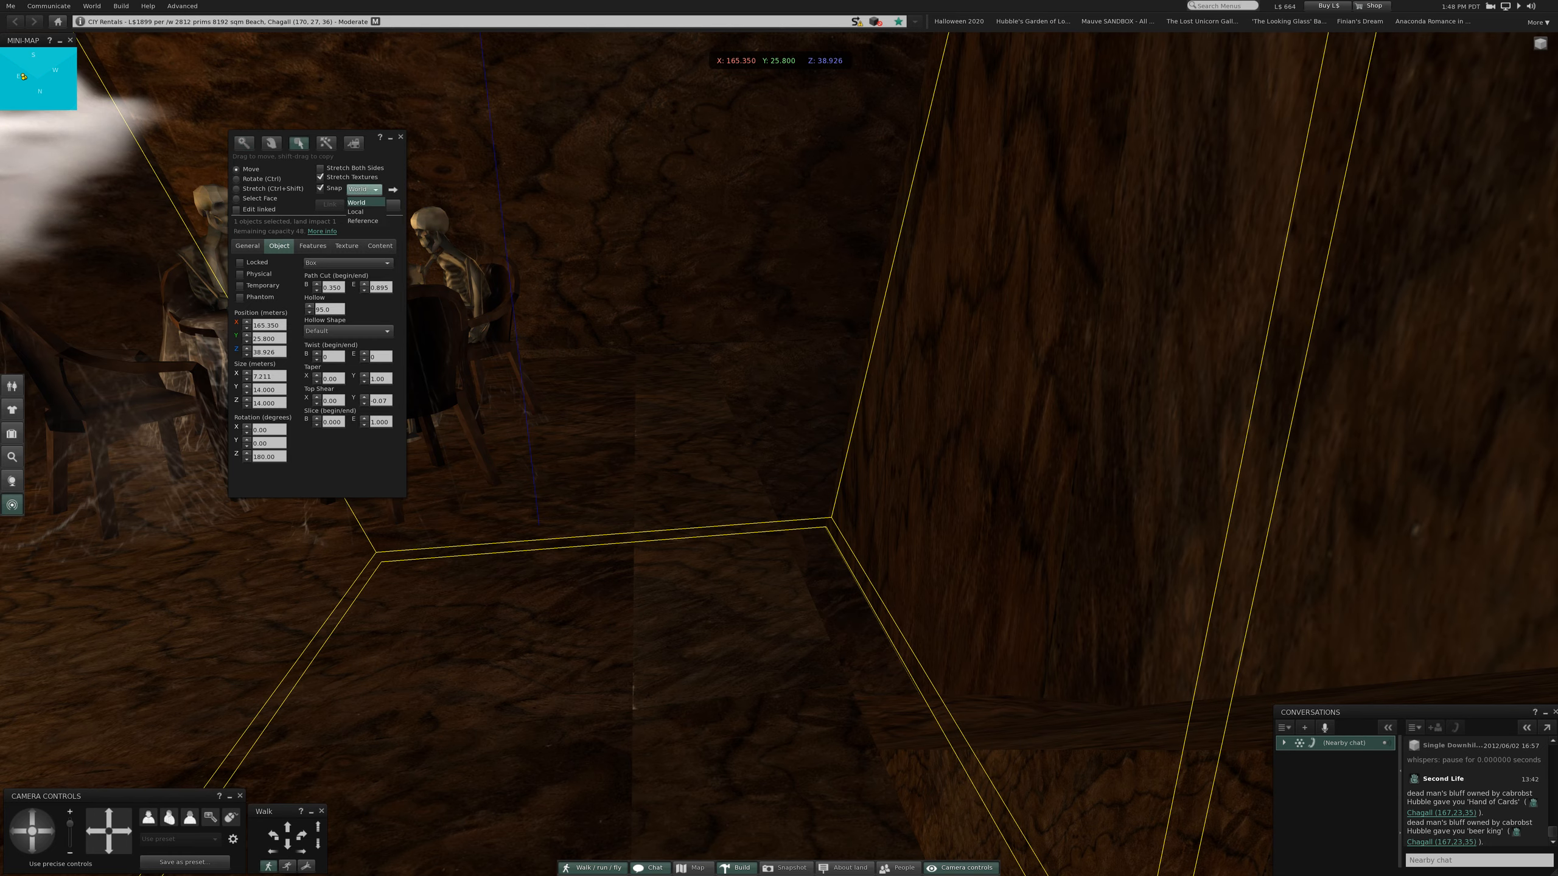
click(355, 210)
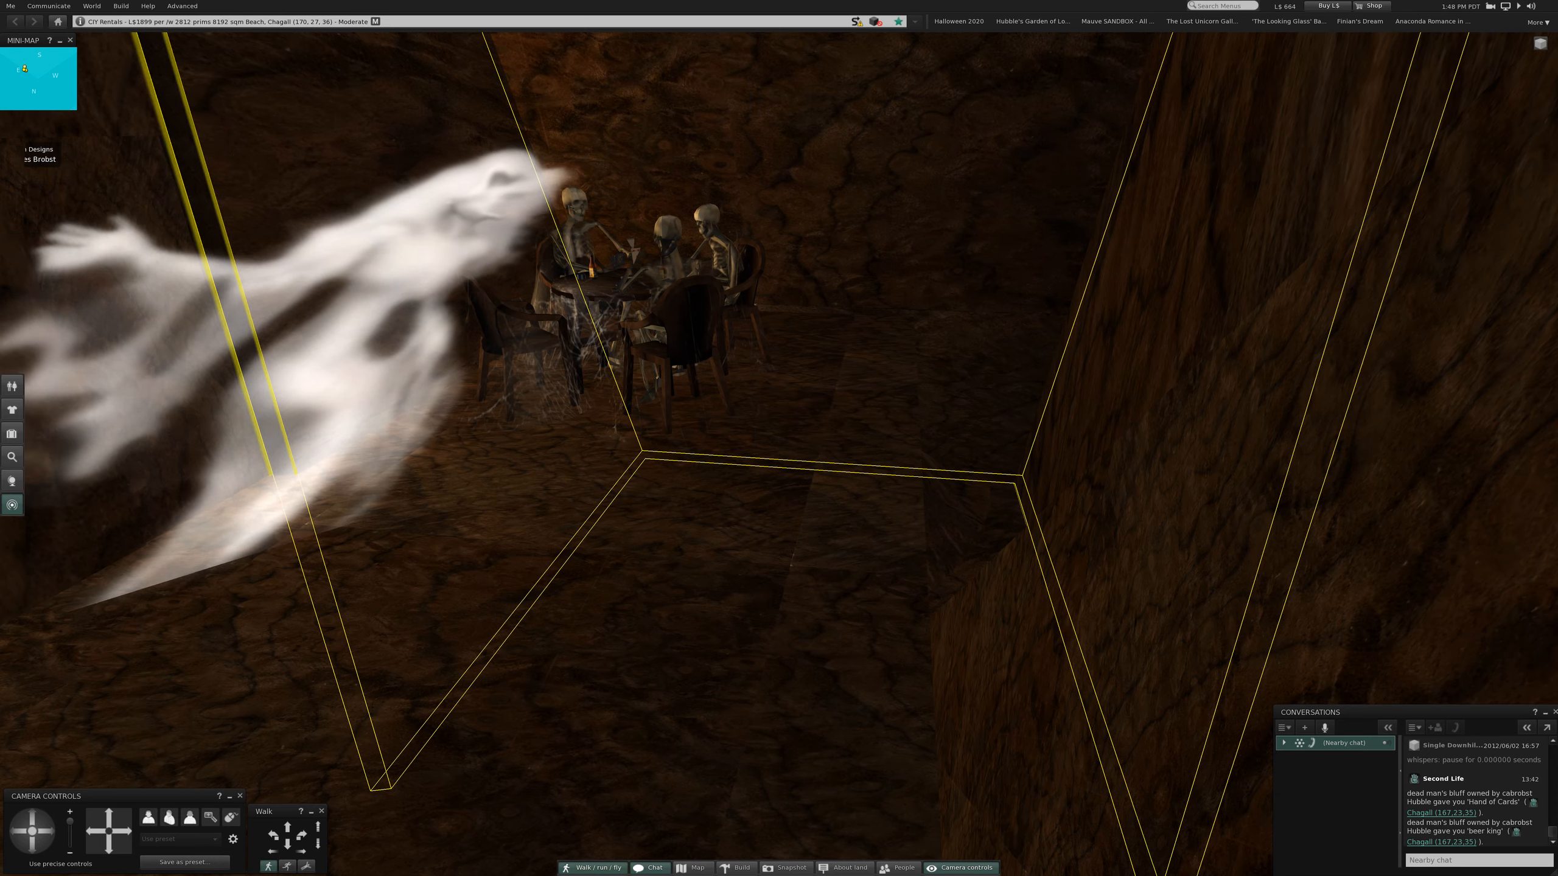
Reselect the room prim and enable Stretch, showing its 7.3 × 14 × 14 size.
click(735, 867)
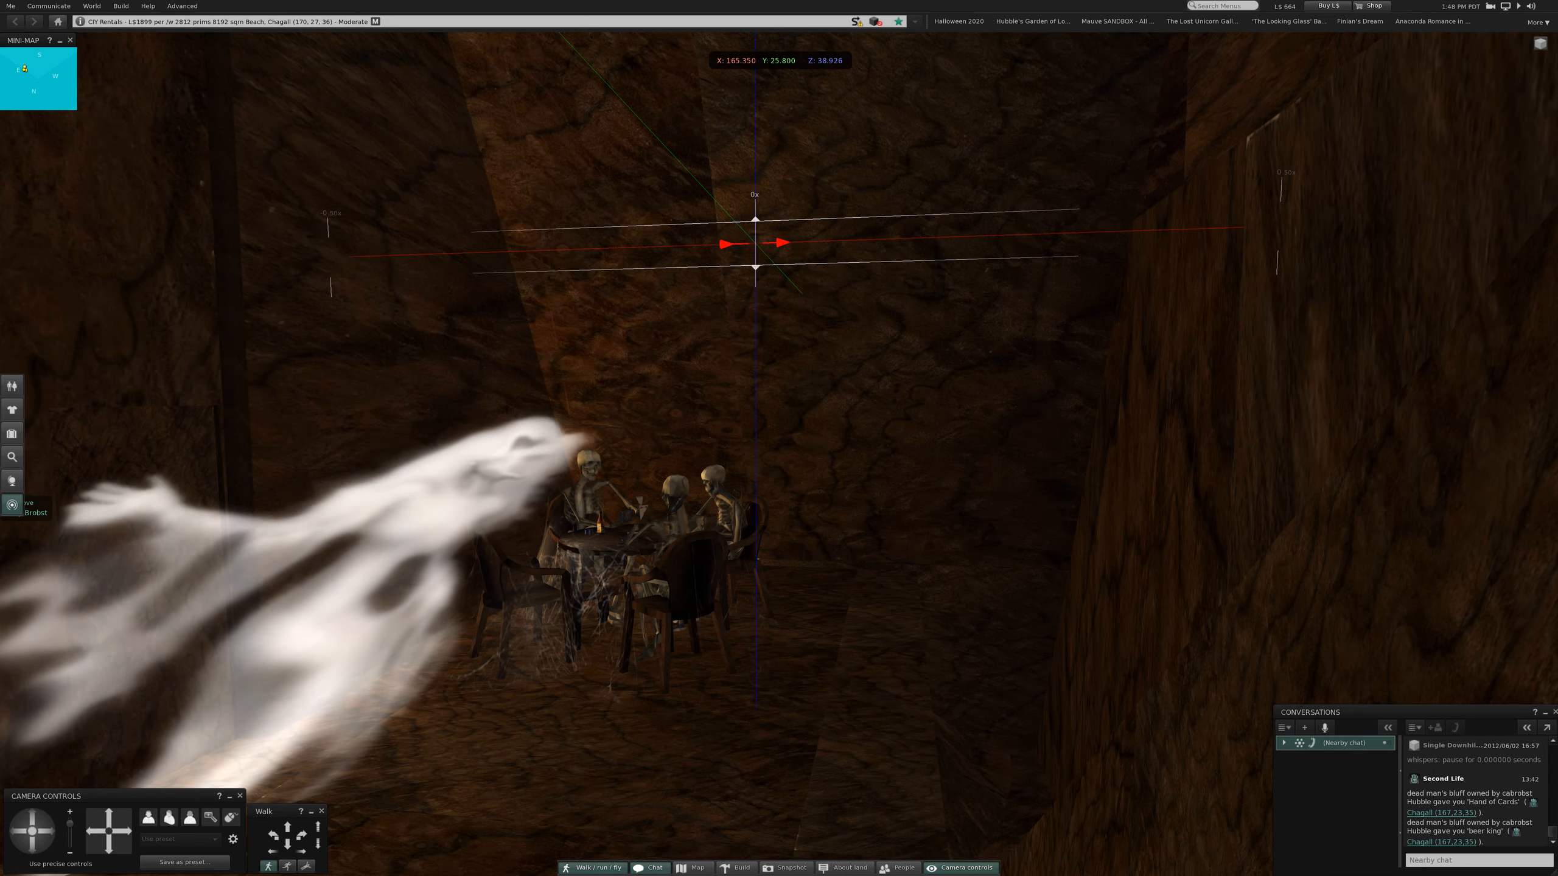
click(735, 867)
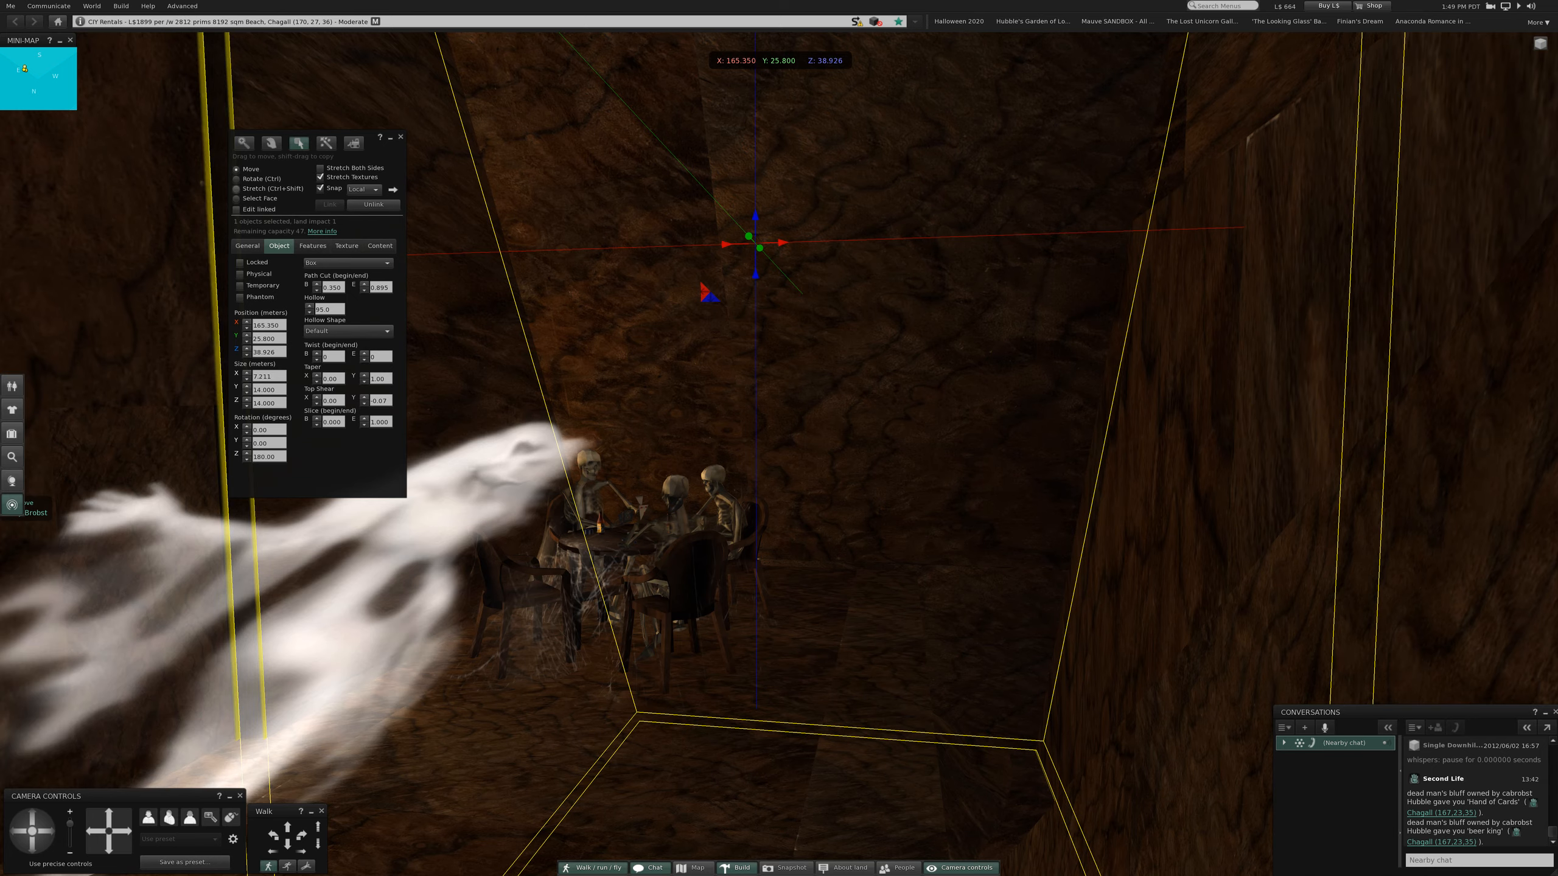
click(238, 189)
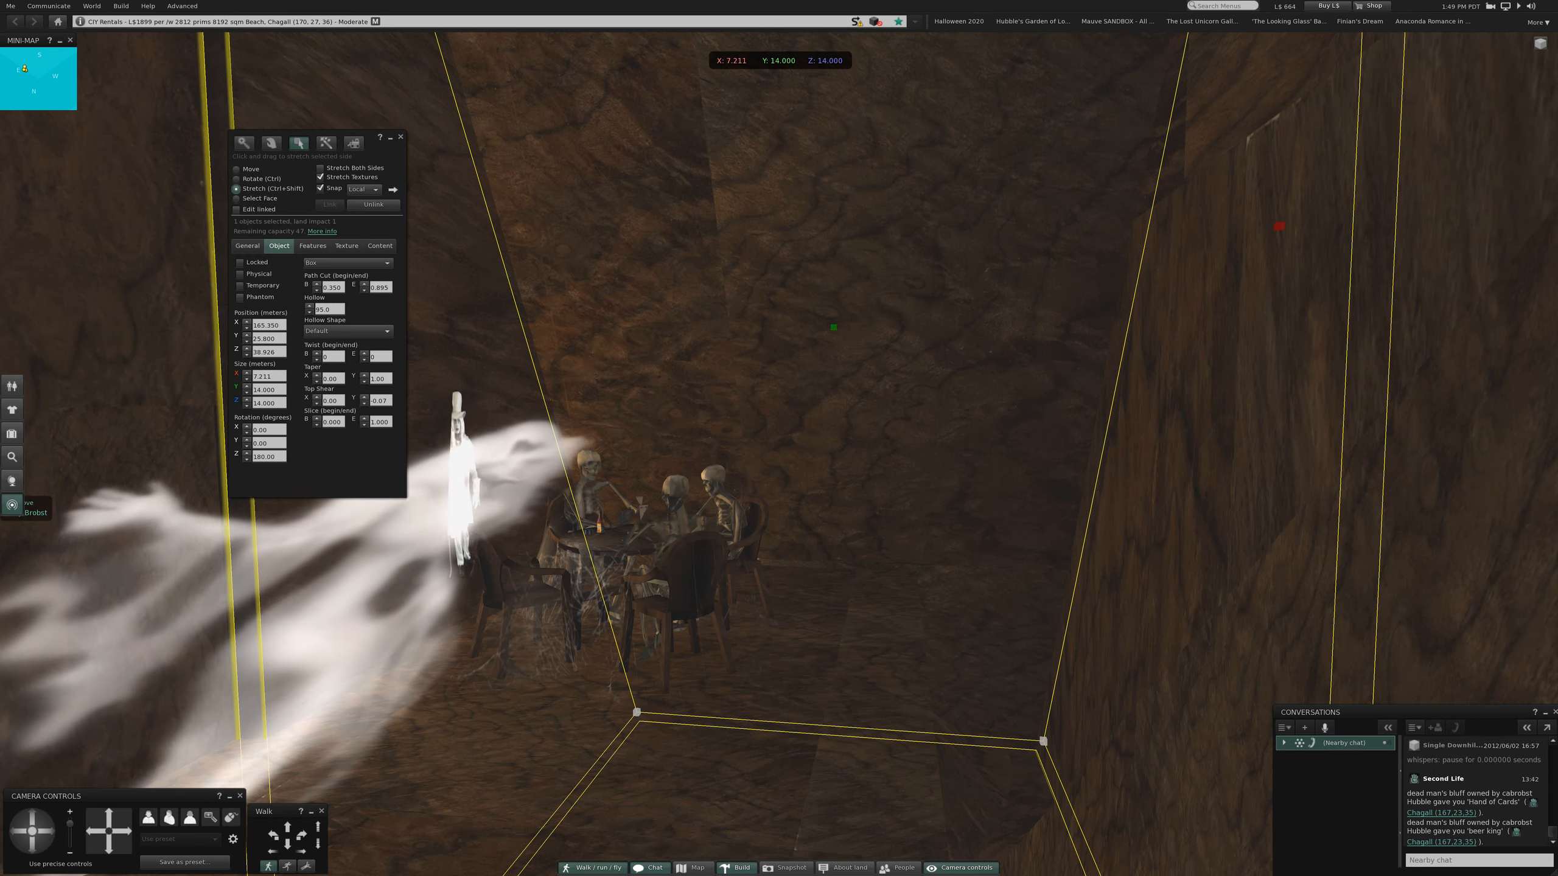